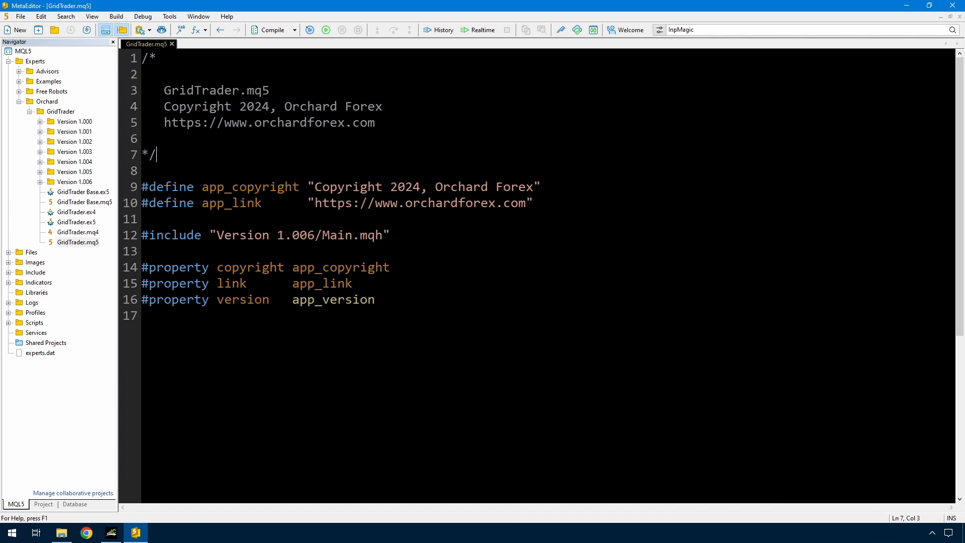
Step: Refresh the GridTrader folder in Navigator so the Version 1.007 folder appears
{"action": "right_click", "coordinate": [59, 110]}
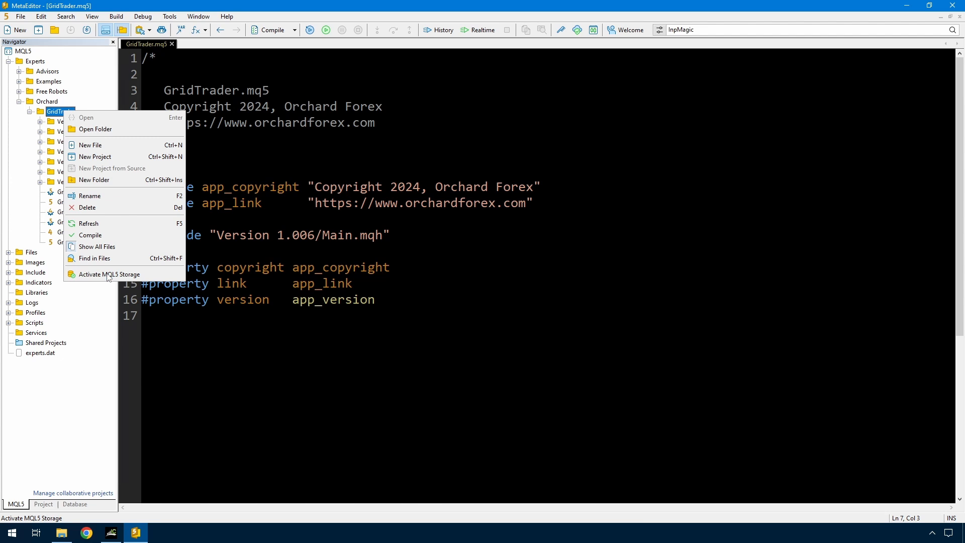
{"action": "left_click", "coordinate": [94, 129]}
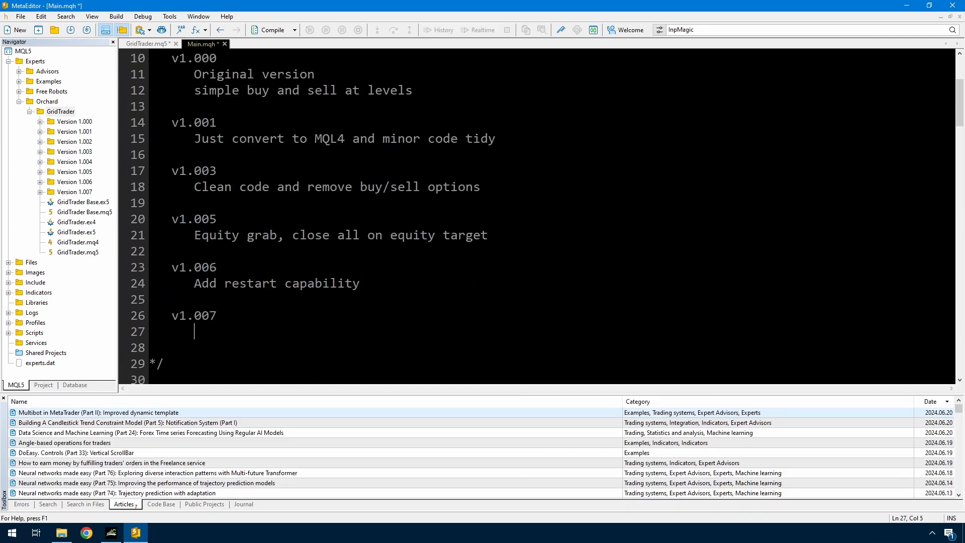
Step: Write 'Add multi symbol capability' under v1.007 and position the cursor at the EquityStart declaration
{"action": "type", "text": "Add multi symbol capability"}
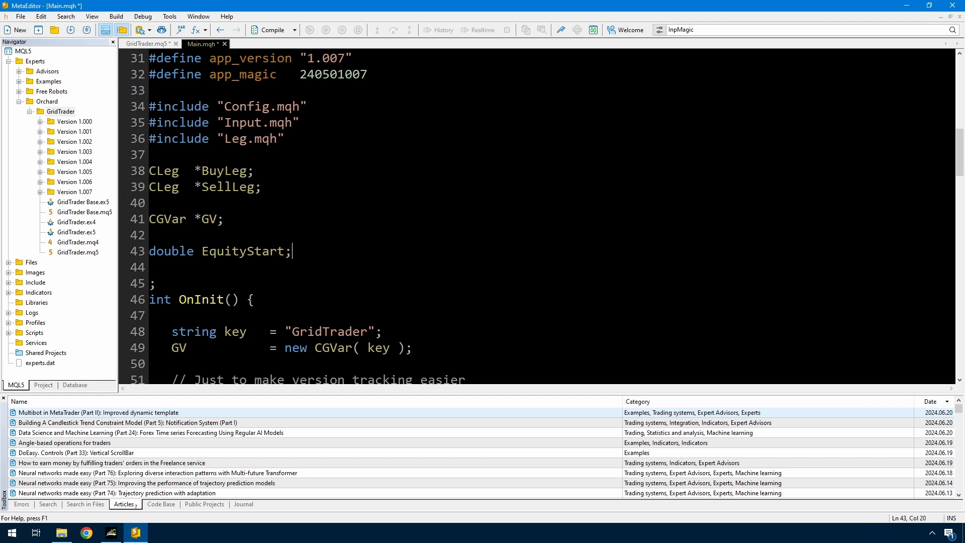
{"action": "double_click", "coordinate": [239, 251]}
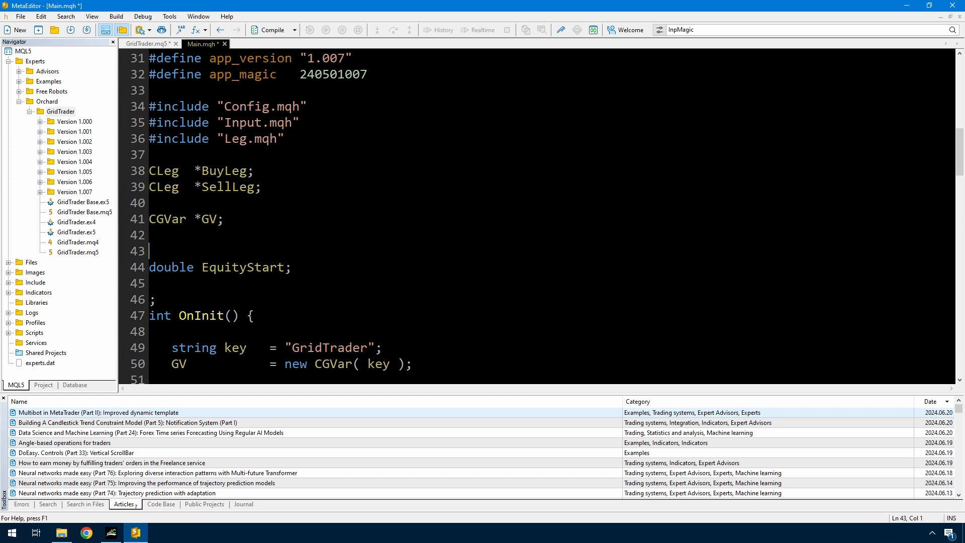
Step: Declare const bool UseSimpleEquity = false; among the globals
{"action": "type", "text": "const bool Us"}
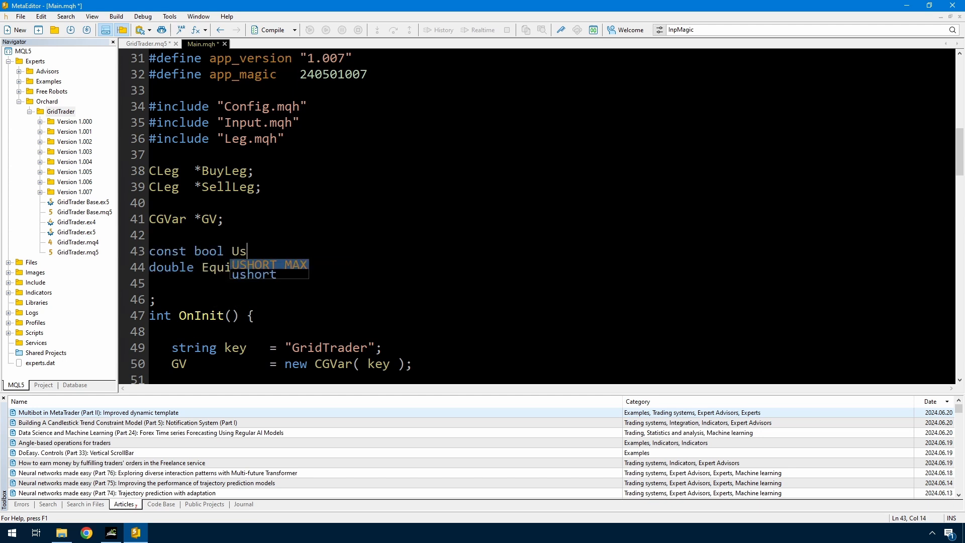
{"action": "type", "text": "eSimpleEquity = false;"}
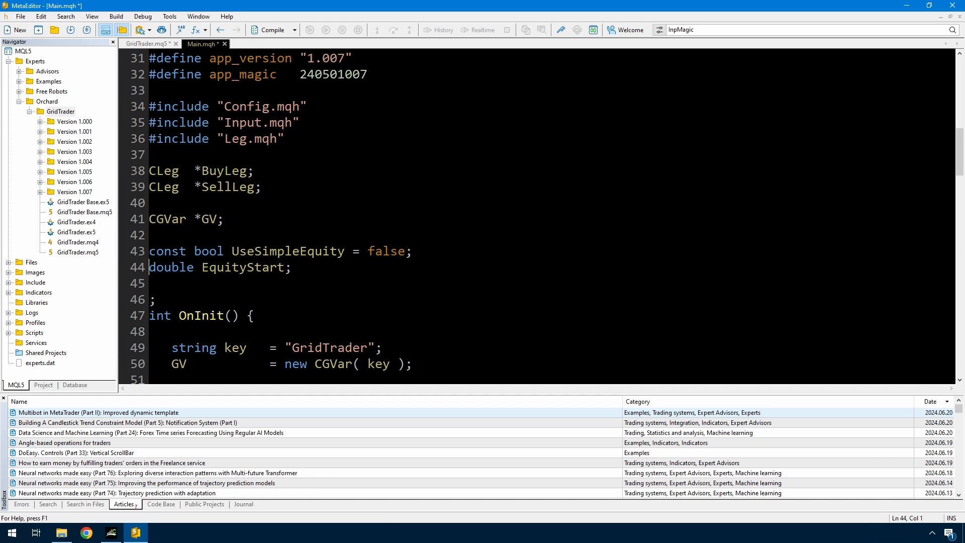
{"action": "double_click", "coordinate": [288, 251]}
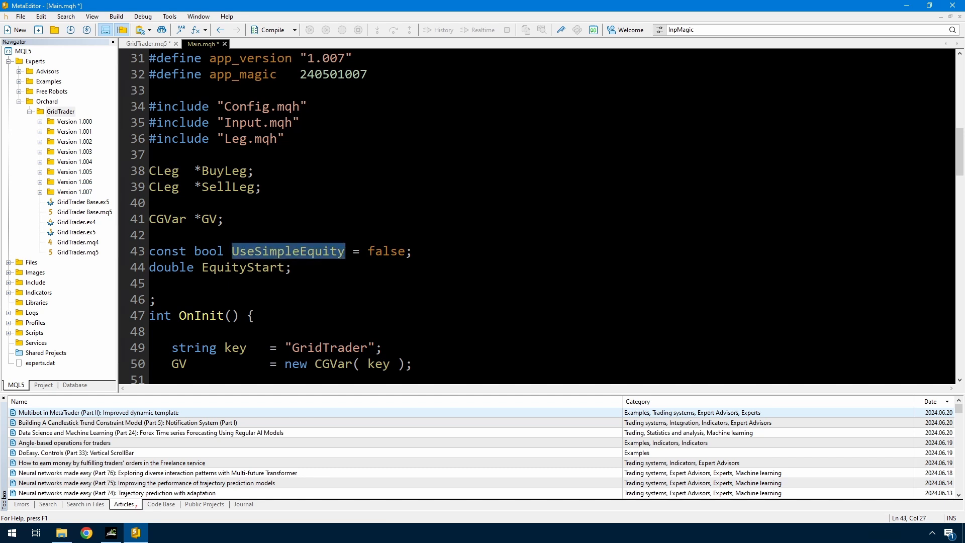
{"action": "left_click", "coordinate": [291, 268]}
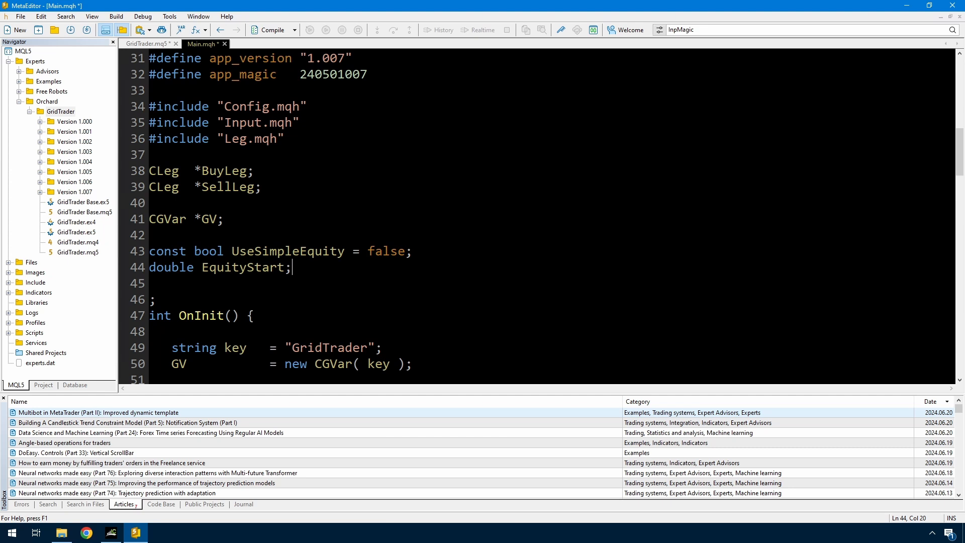
Step: Declare a datetime ProfitStartTime global and begin the UseSimpleEquity ternary for the key
{"action": "type", "text": "datetime"}
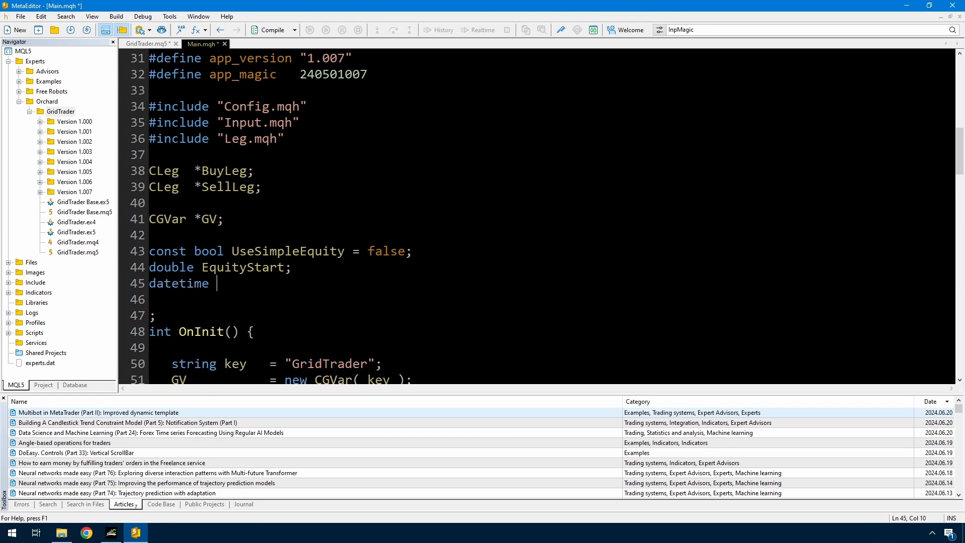
{"action": "type", "text": "ProfitStartTime;"}
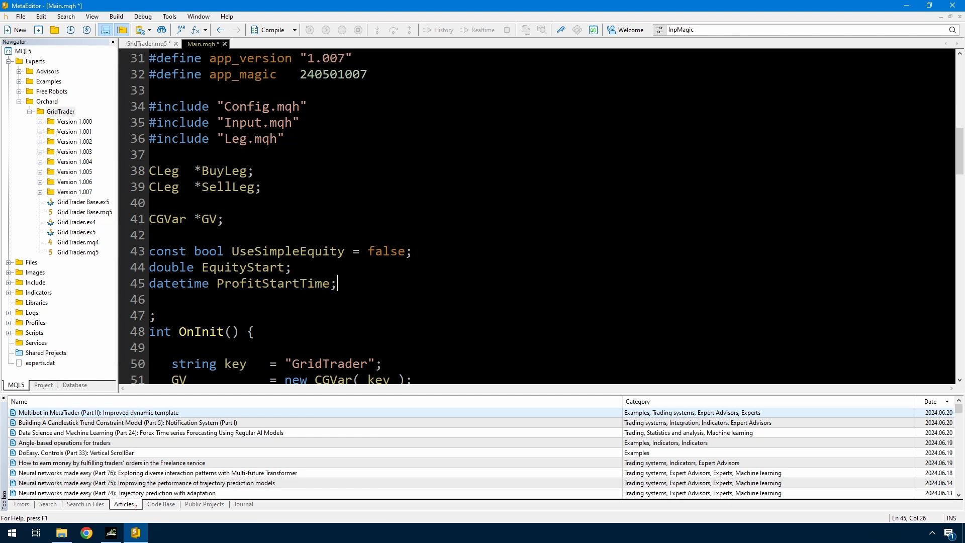
{"action": "double_click", "coordinate": [272, 283]}
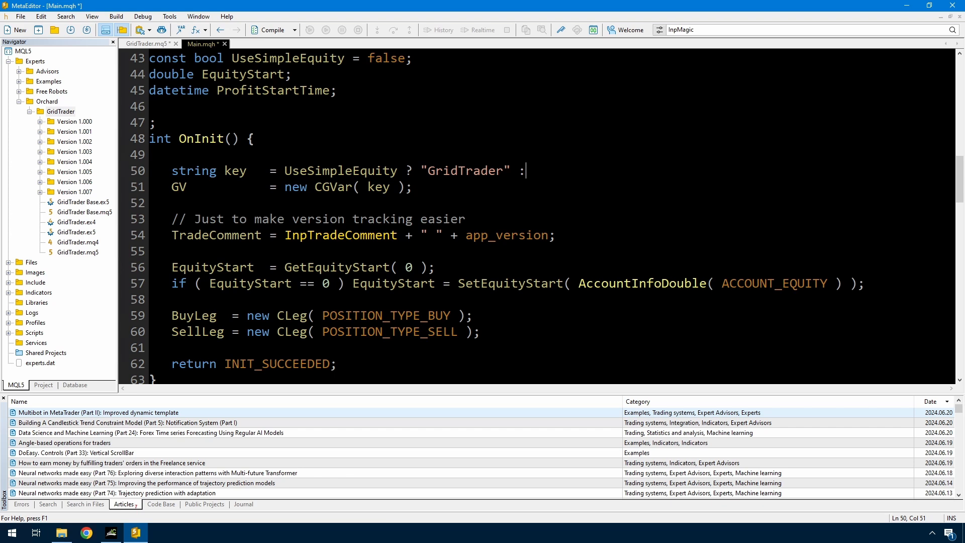
Step: Finish the key as Symbol() + "_" + string(InpMagic) and select the EquityStart init lines to copy
{"action": "type", "text": "Symbol() + \"_"}
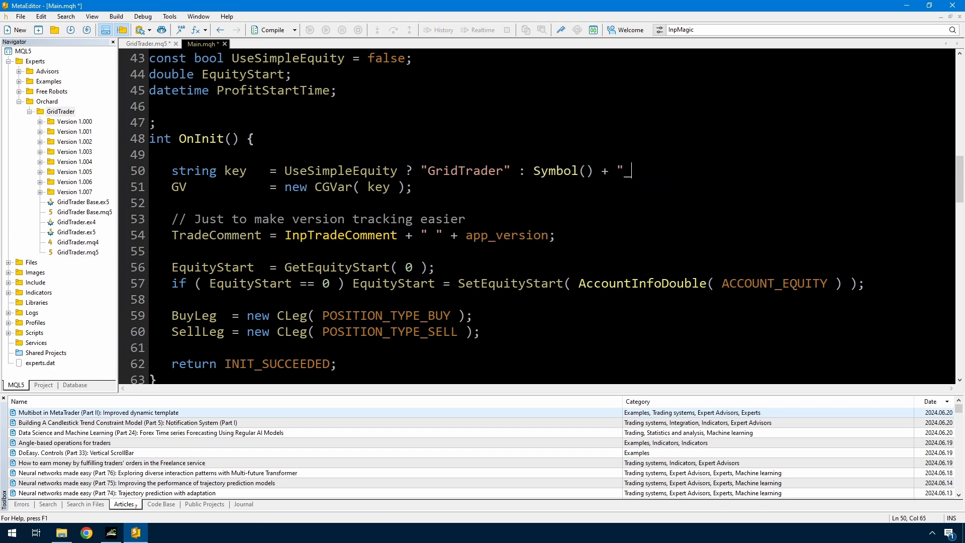
{"action": "type", "text": "\" + string(InpMagic)"}
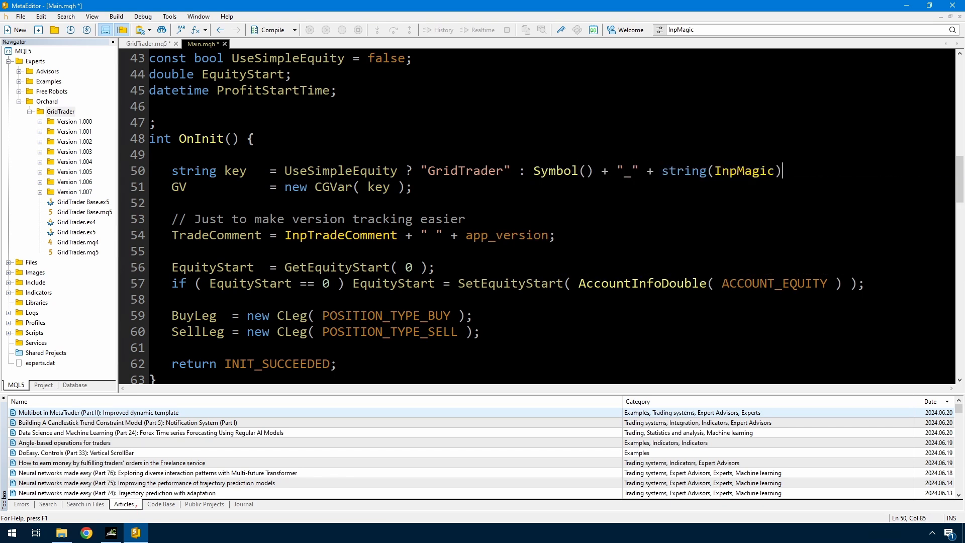
{"action": "left_click_drag", "start_coordinate": [172, 266], "coordinate": [363, 266]}
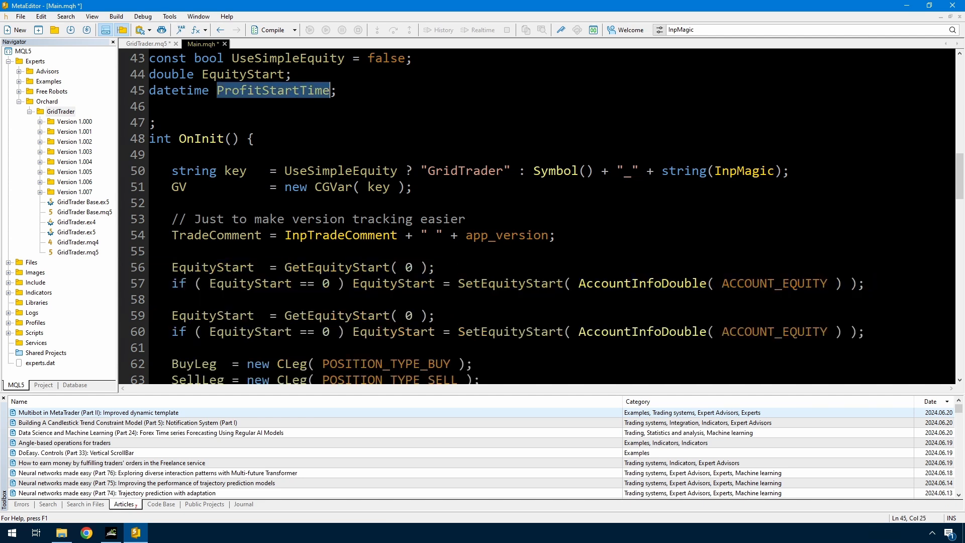
Step: Initialise ProfitStartTime from TimeCurrent() via SetProfitStartTime and start the helper pair from SetEquityStart
{"action": "type", "text": "ProfitStartTime"}
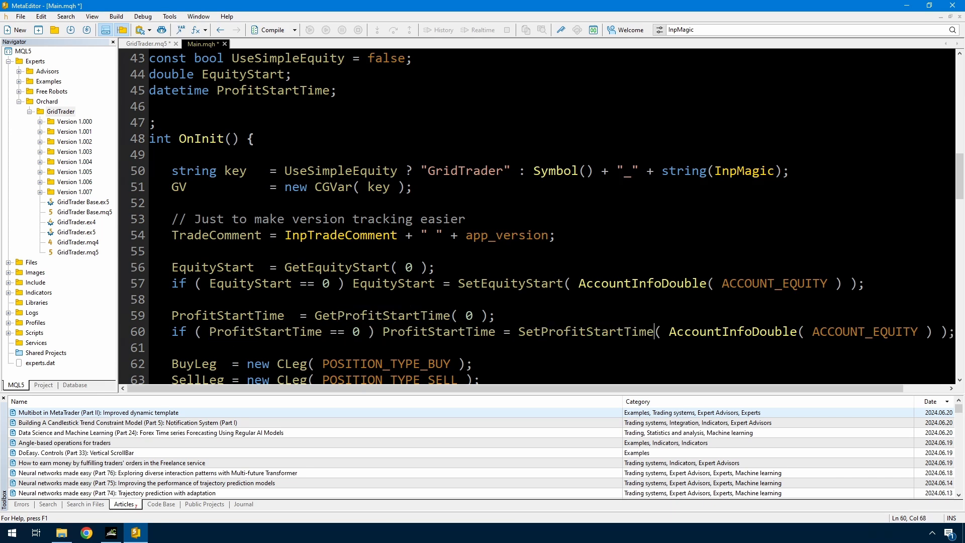
{"action": "type", "text": "TimeCurre"}
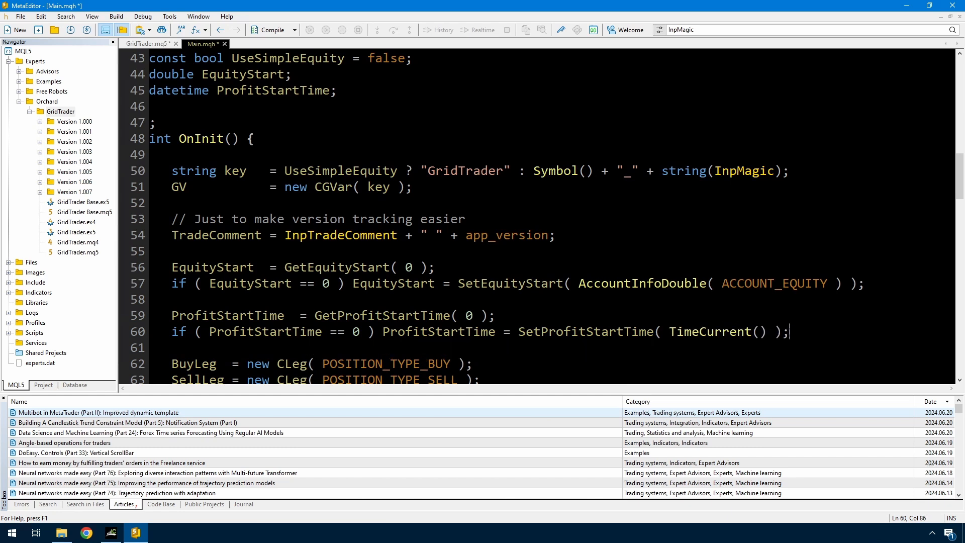
{"action": "double_click", "coordinate": [584, 332]}
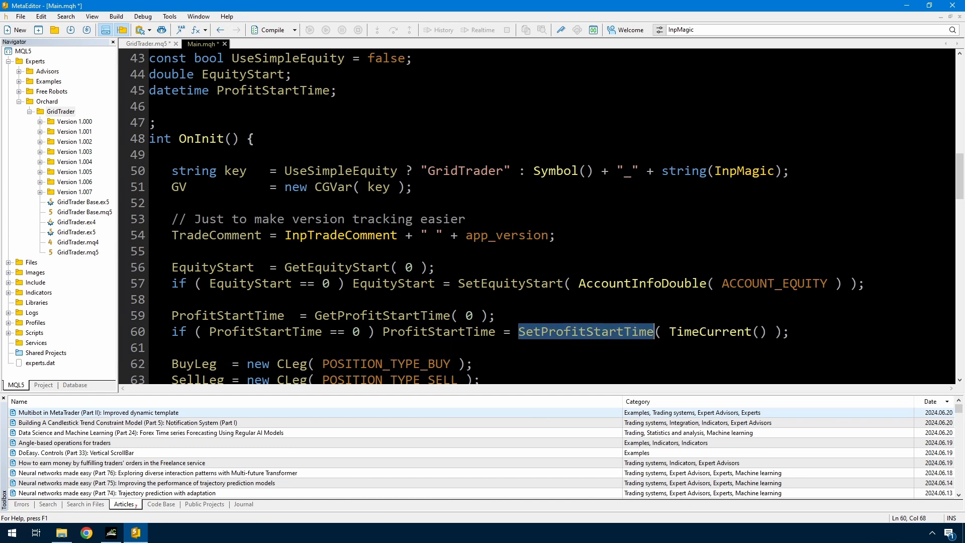
{"action": "double_click", "coordinate": [508, 283]}
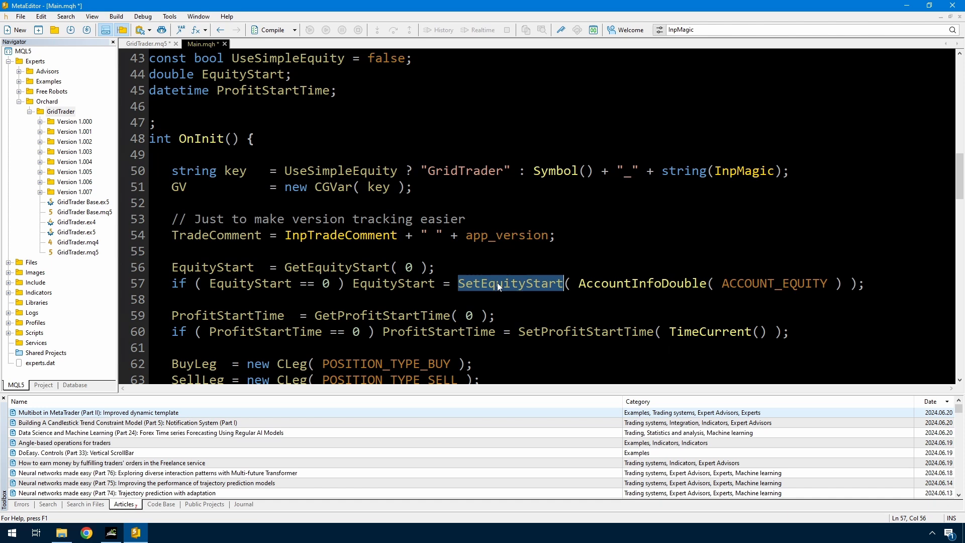
{"action": "mouse_move", "coordinate": [514, 288]}
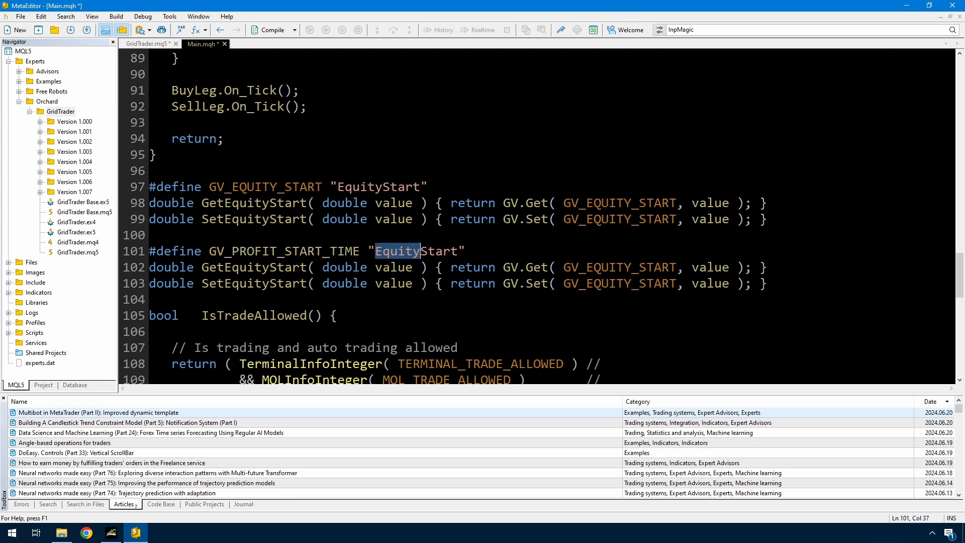
{"action": "type", "text": "ProfitStartTime"}
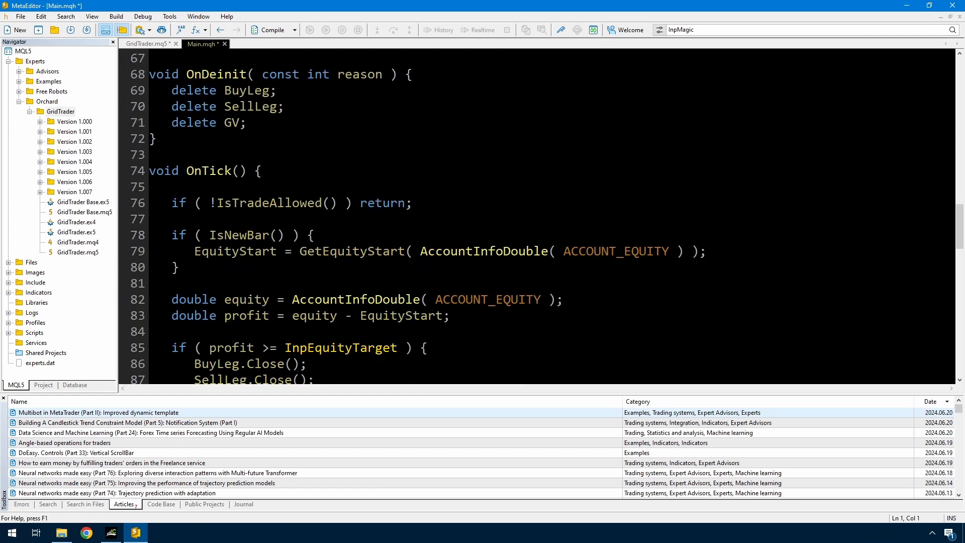
Step: Refresh ProfitStartTime with TimeCurrent() on each new bar in OnTick
{"action": "double_click", "coordinate": [238, 235]}
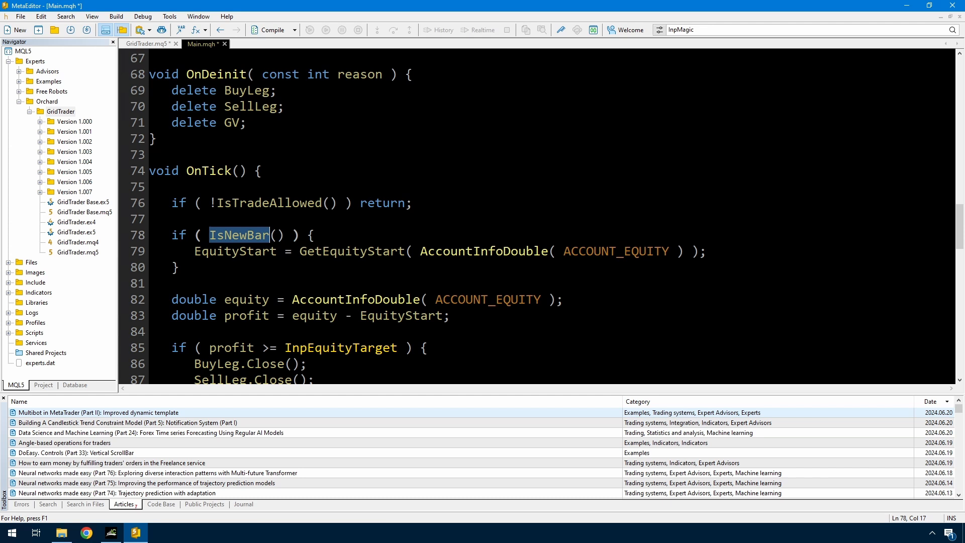
{"action": "left_click", "coordinate": [195, 251]}
{"action": "type", "text": "ProfitStartTime = GetProfitStartTime( Time );"}
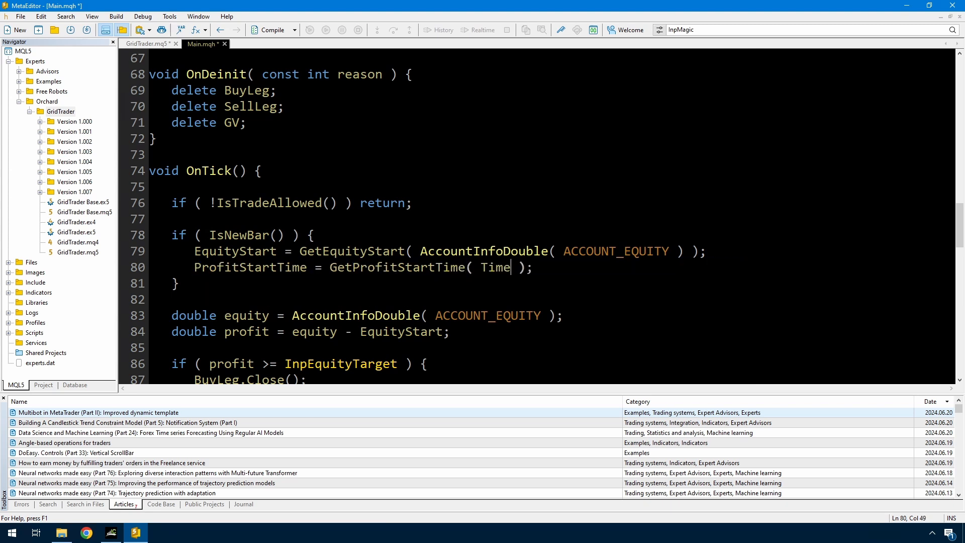
{"action": "type", "text": "Current()"}
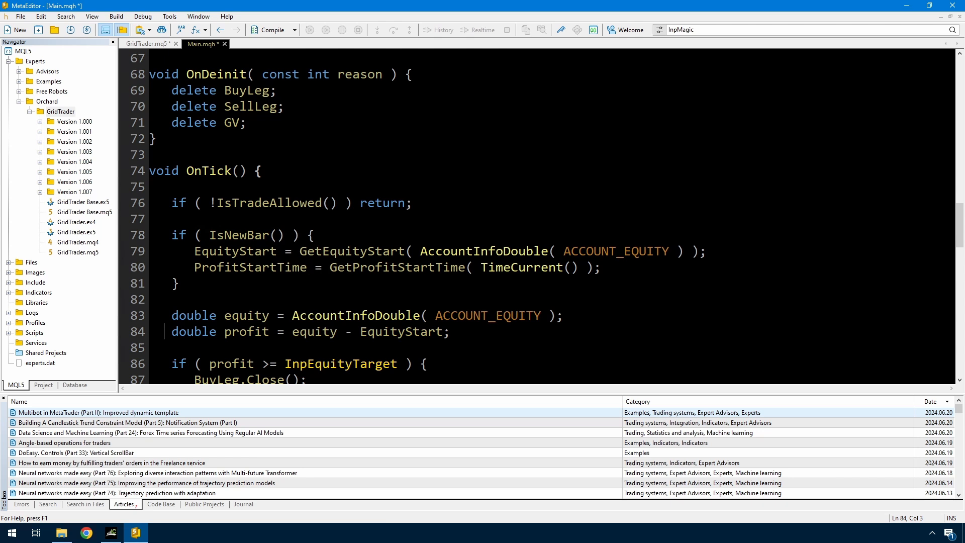
Step: Make the profit calculation use GetProfit() unless UseSimpleEquity is set
{"action": "left_click_drag", "start_coordinate": [170, 331], "coordinate": [269, 331]}
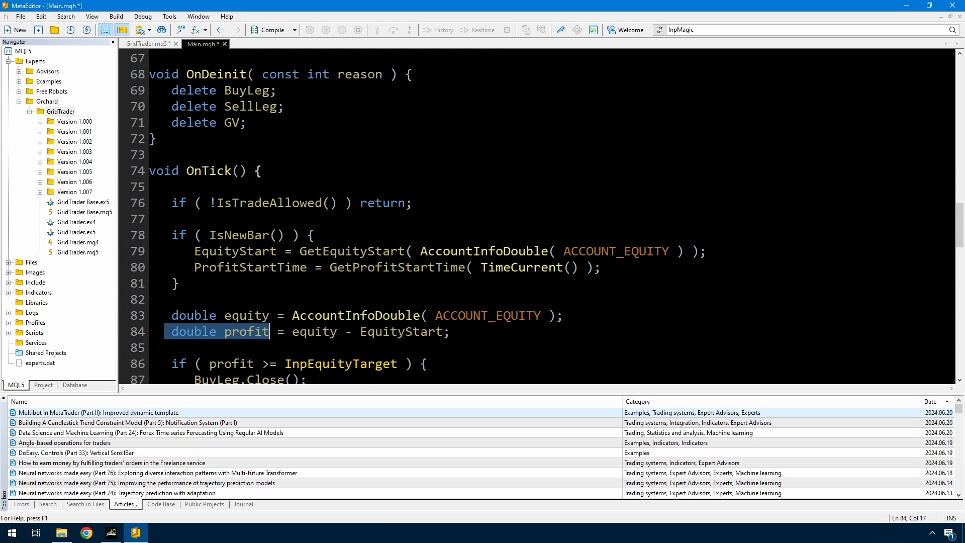
{"action": "double_click", "coordinate": [245, 331]}
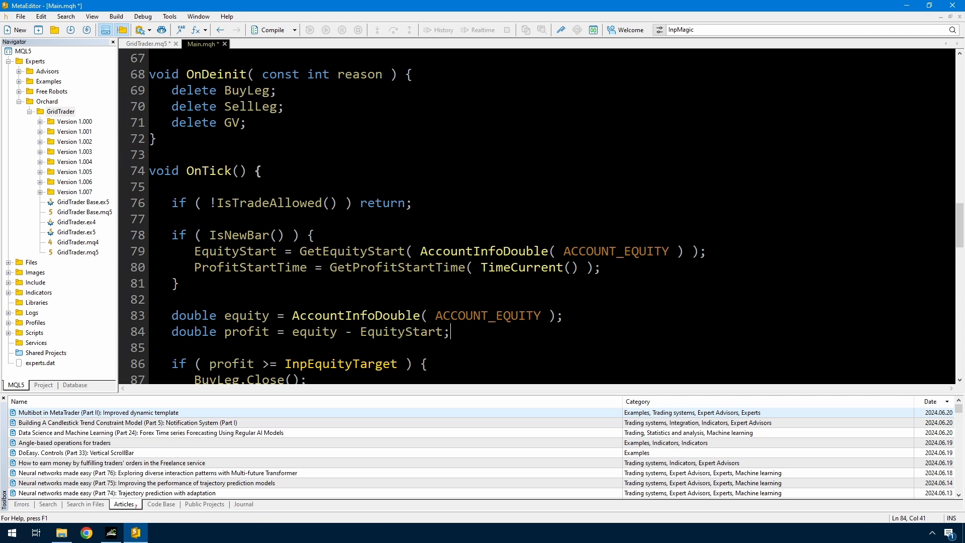
{"action": "type", "text": "UseSimpleEquity ?"}
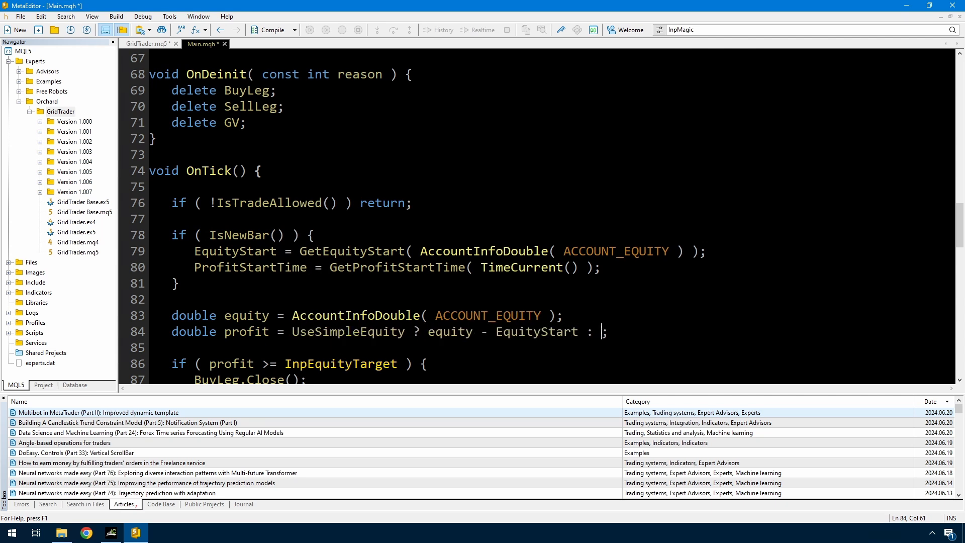
{"action": "type", "text": "GetProfit()"}
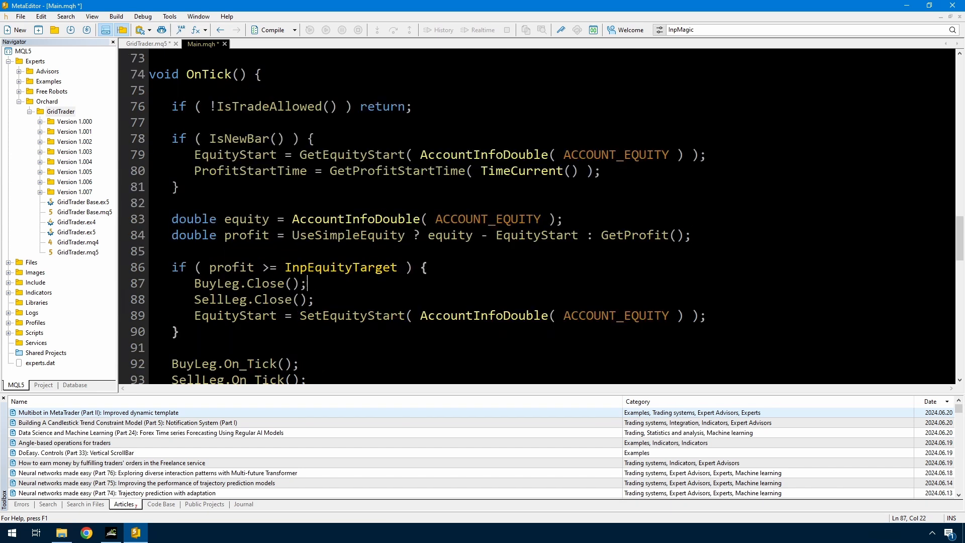
Step: Reset ProfitStartTime = SetProfitStartTime(TimeCurrent()) inside the equity target block
{"action": "left_click", "coordinate": [268, 299]}
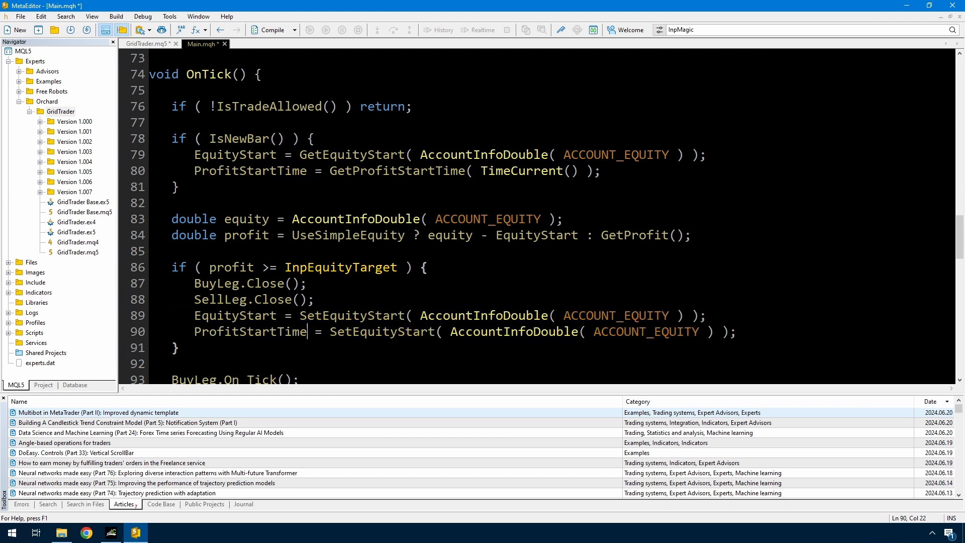
{"action": "type", "text": "SetProfitStartTime"}
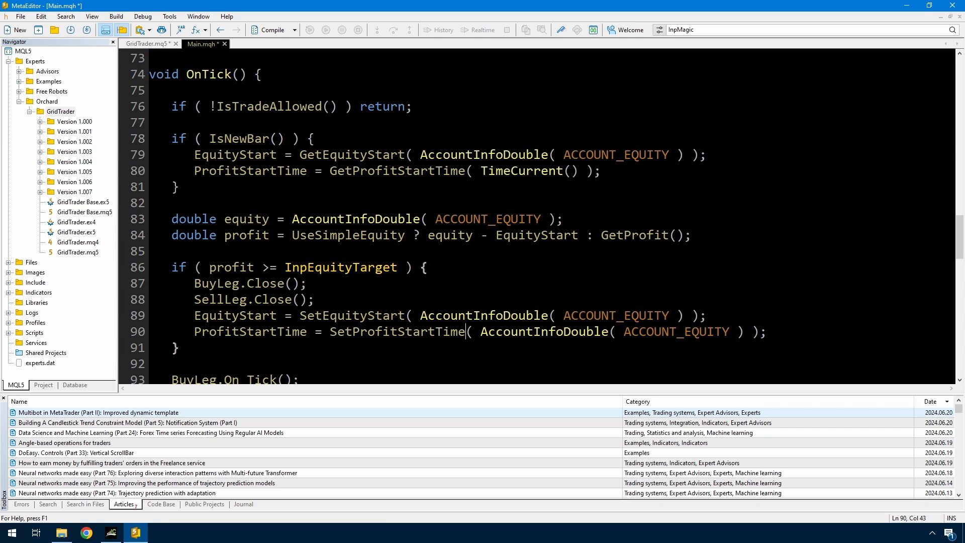
{"action": "type", "text": "TimeCurrent()"}
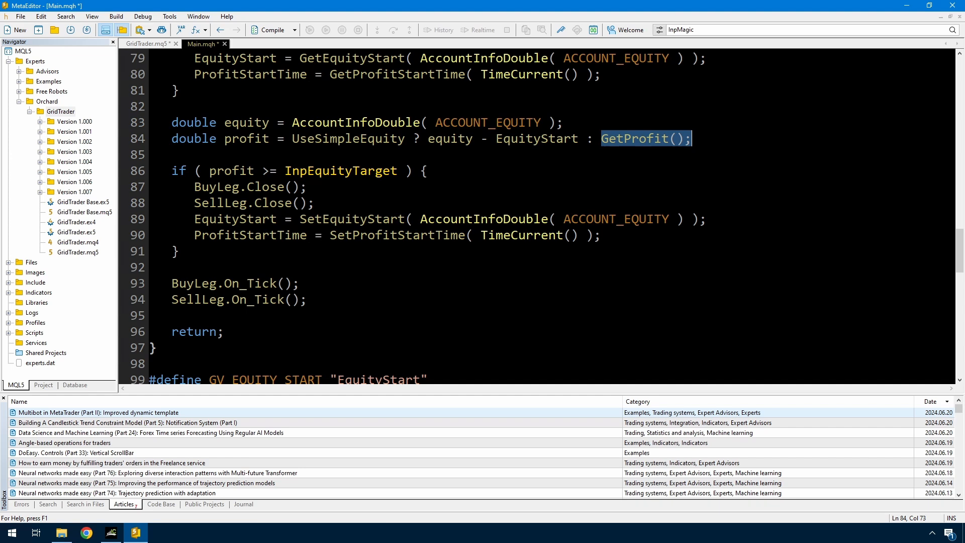
Step: Write GetProfit() returning GetProfitClosed() + GetProfitOpen() and start the GetProfitOpen function
{"action": "type", "text": "GetProfitClosed +"}
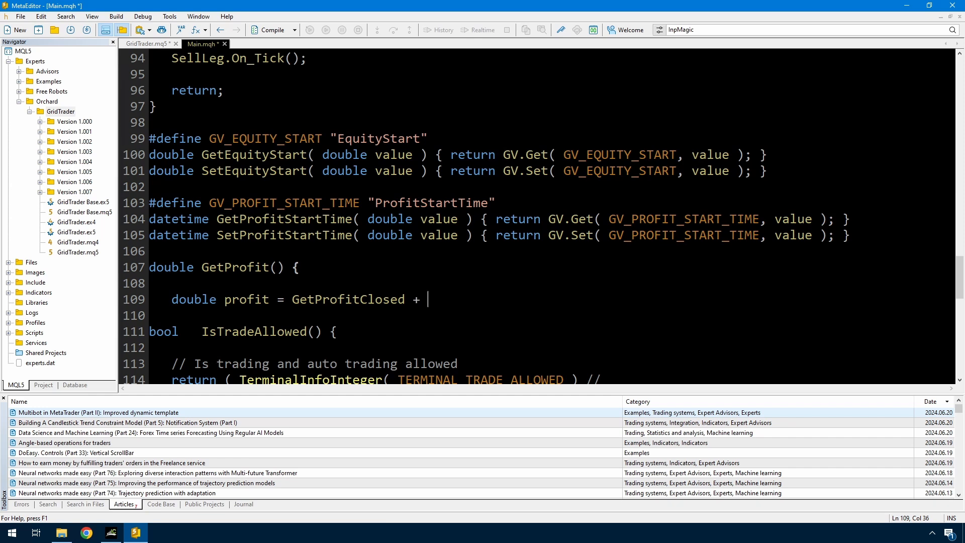
{"action": "type", "text": "GetProfitOpen();"}
{"action": "left_click", "coordinate": [537, 316]}
{"action": "type", "text": "return profit;"}
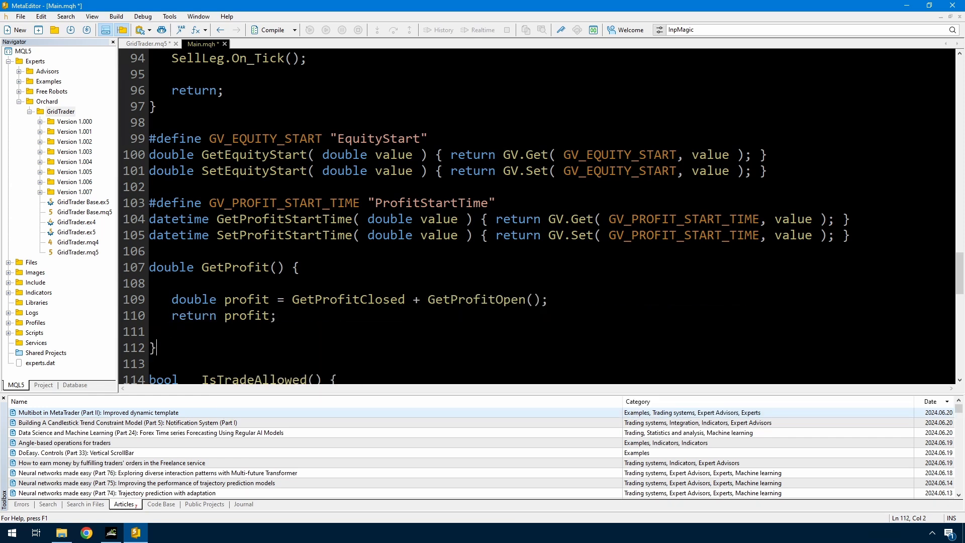
{"action": "double_click", "coordinate": [324, 299]}
{"action": "type", "text": "double GetProfitOpen("}
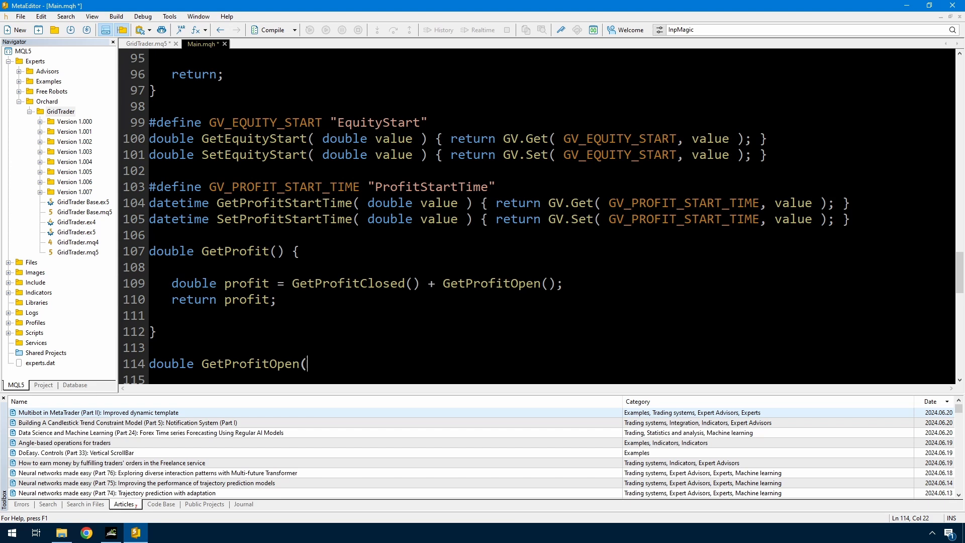
{"action": "type", "text": ") {"}
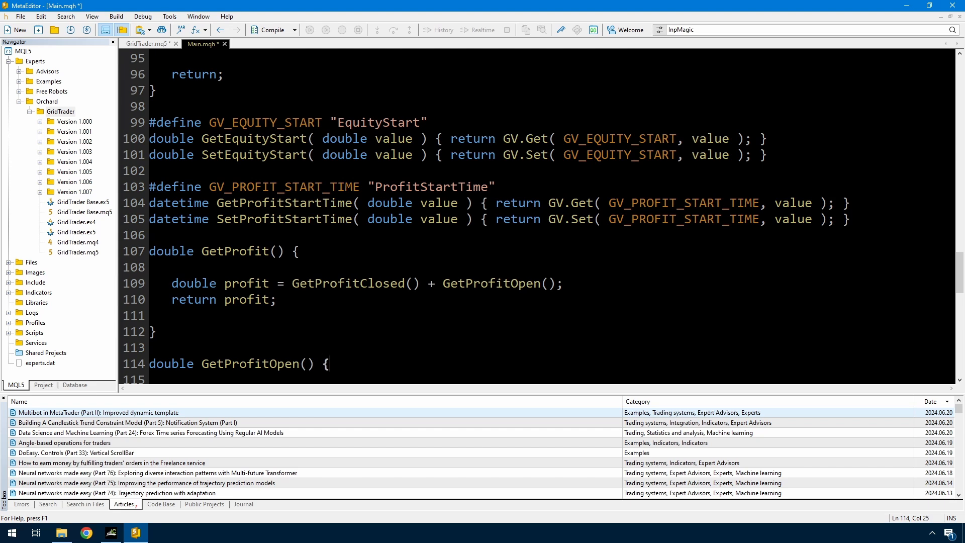
Step: Loop PositionsTotal()-1 down to 0, selecting by Symbol() and InpMagic, summing profit, commission and swap
{"action": "type", "text": "double profit = 0;"}
{"action": "type", "text": "for (int i=Position"}
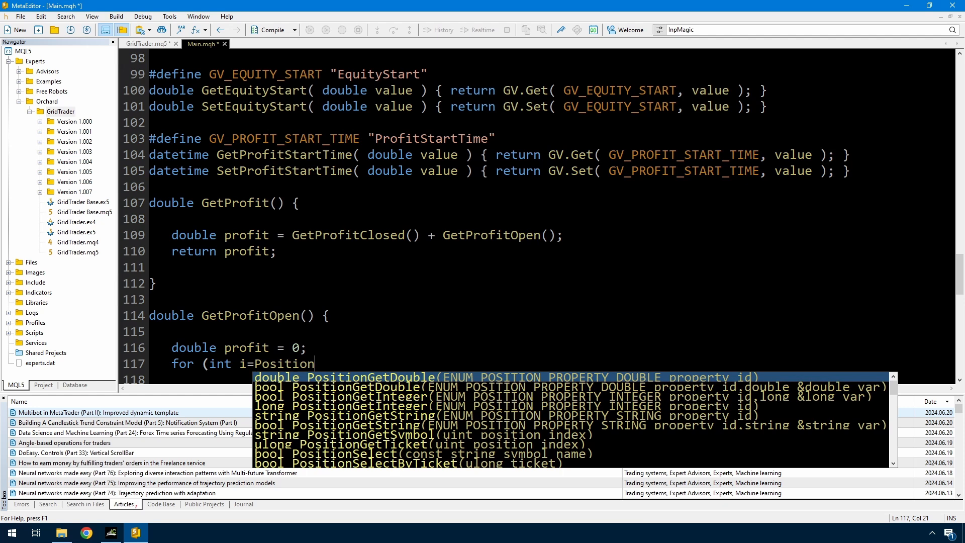
{"action": "type", "text": "sTotal() -1"}
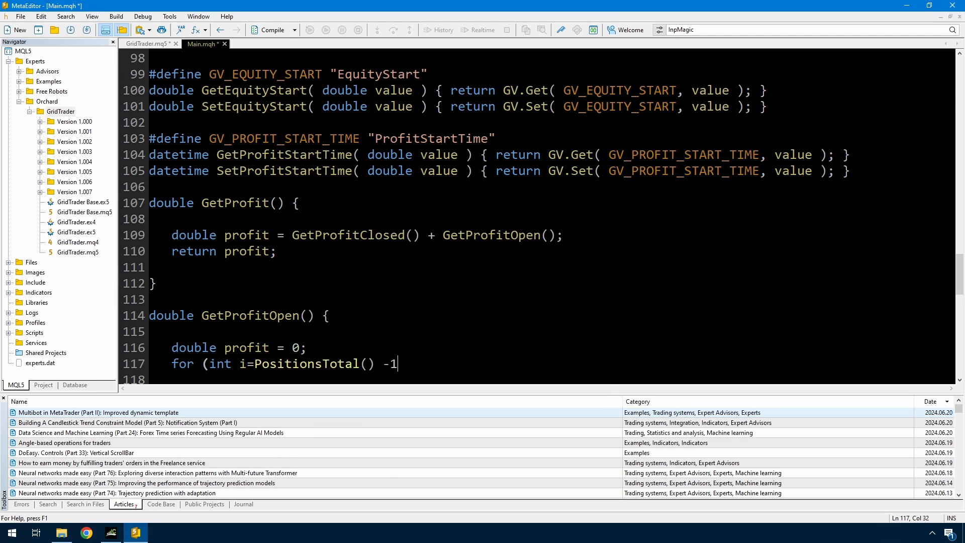
{"action": "type", "text": "; i>=0; i--) {"}
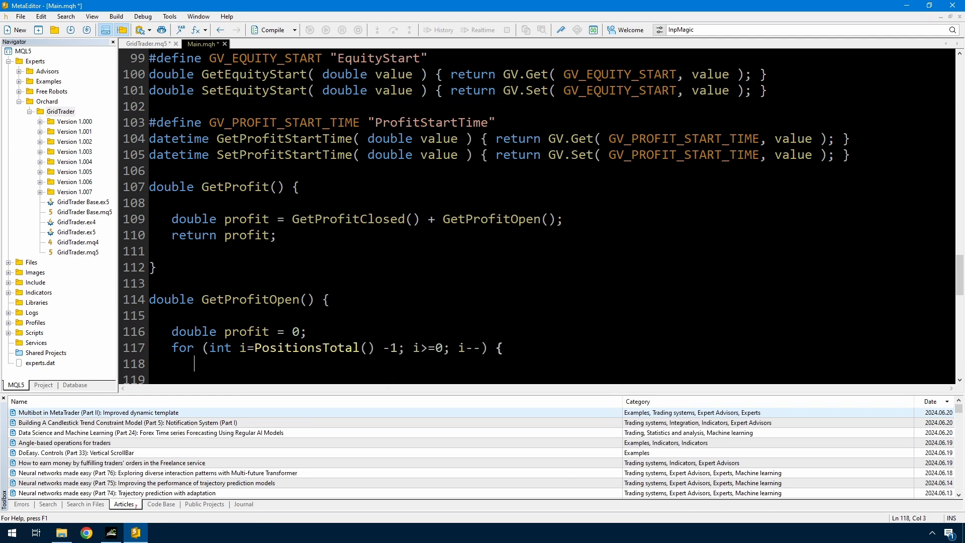
{"action": "type", "text": "if (!PositionInfo.Se"}
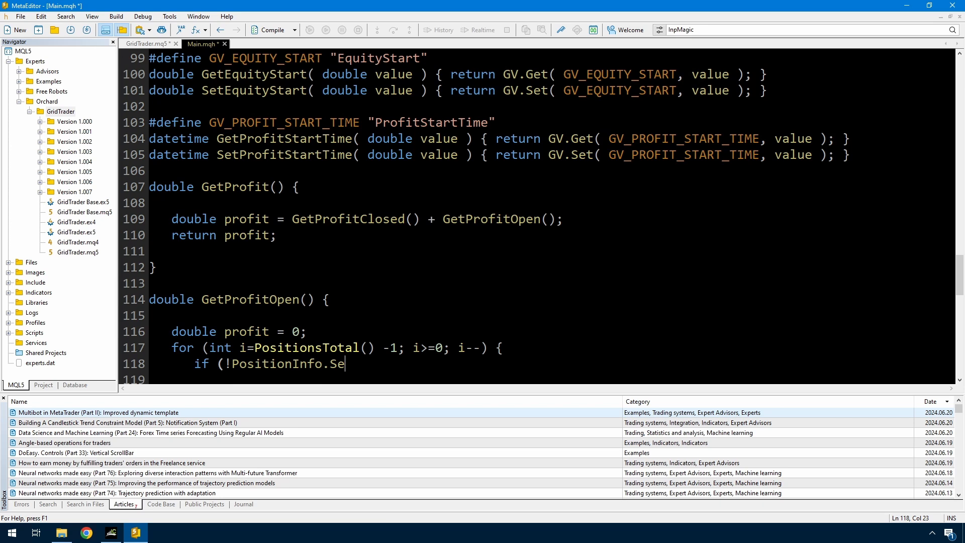
{"action": "type", "text": "lectByIndex(i, S"}
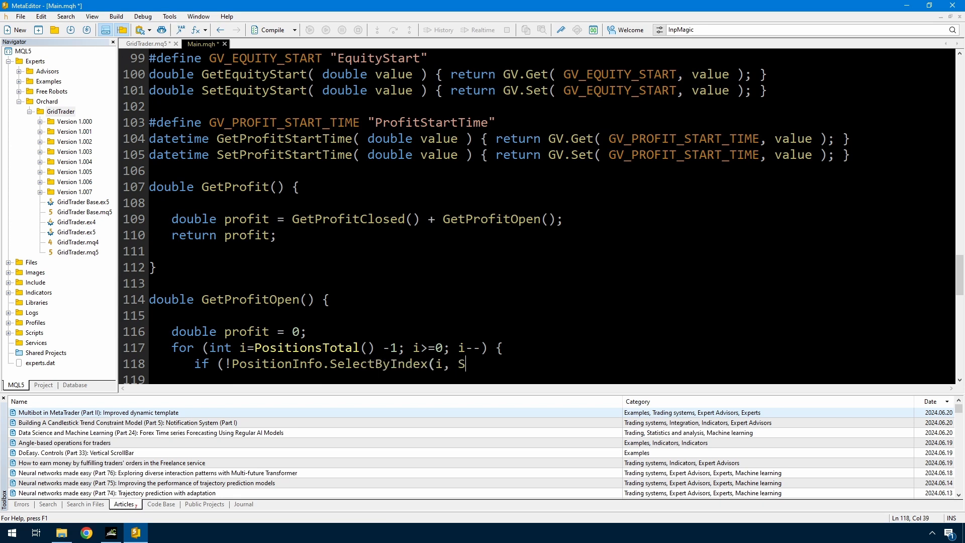
{"action": "type", "text": "ymbol(), InpMagic)) continue;"}
{"action": "type", "text": "profit"}
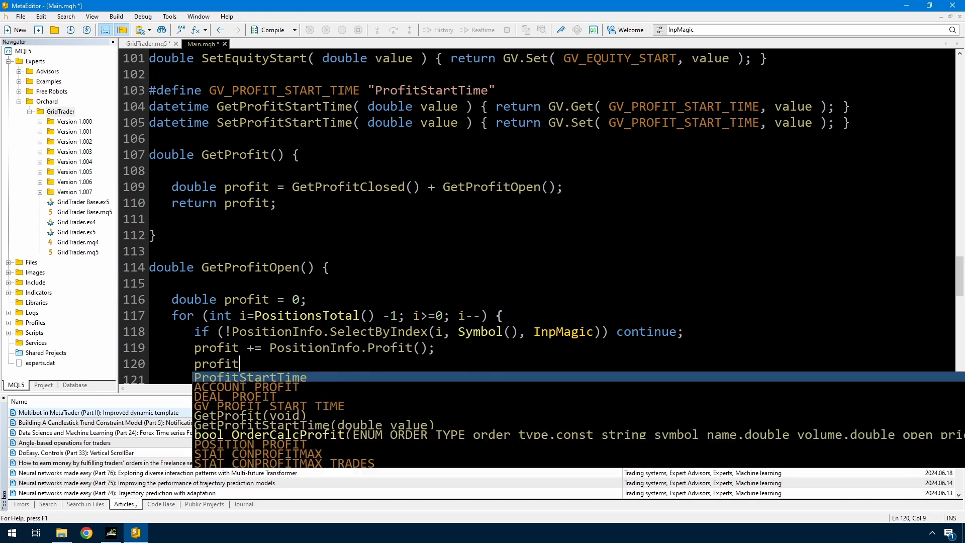
{"action": "type", "text": "+= PositionInfo.Commission();"}
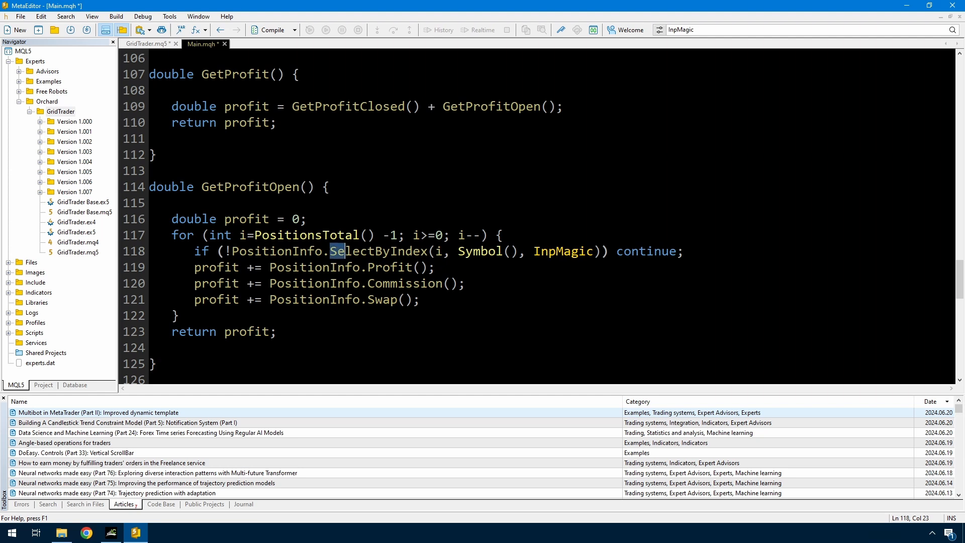
Step: Review the SelectByIndex call and pick up the undeclared PositionInfo name
{"action": "left_click", "coordinate": [434, 251]}
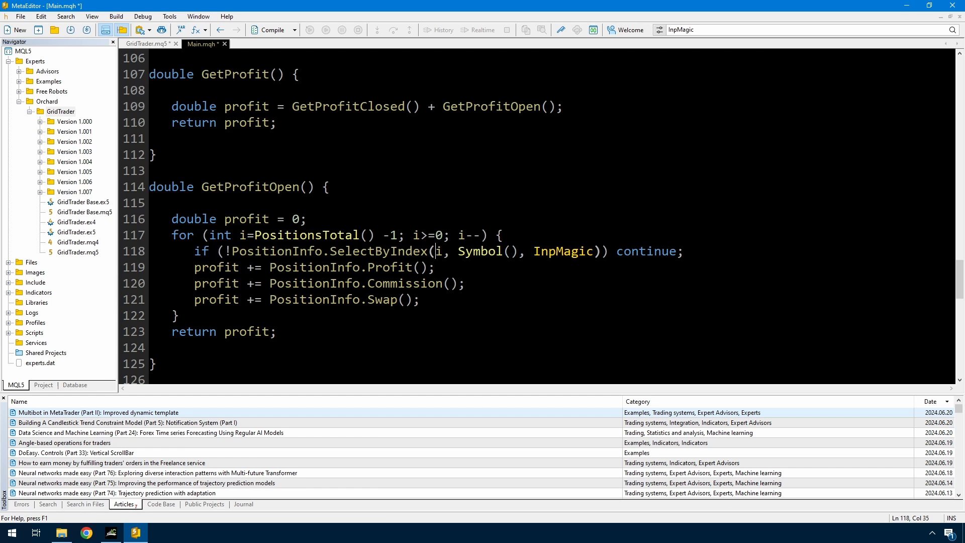
{"action": "double_click", "coordinate": [479, 251]}
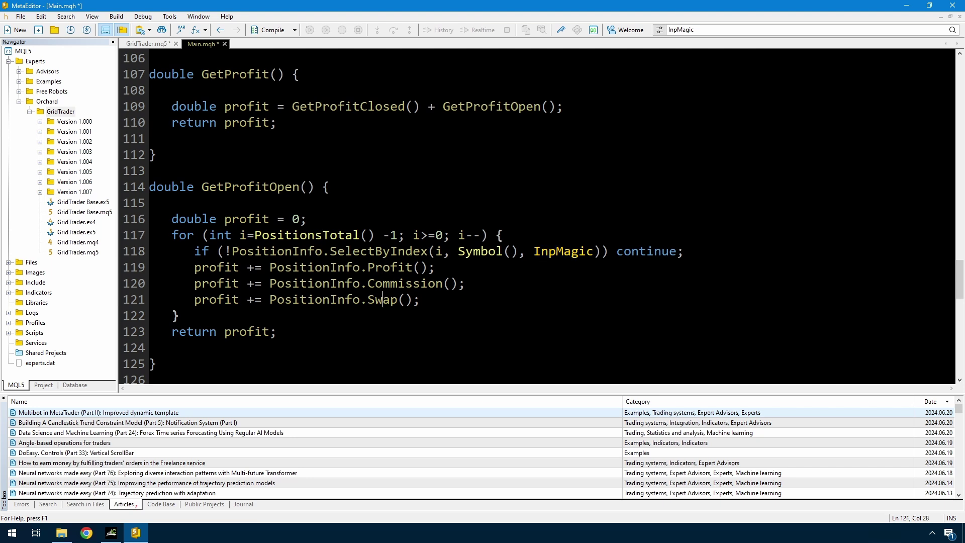
{"action": "left_click_drag", "start_coordinate": [194, 268], "coordinate": [234, 299]}
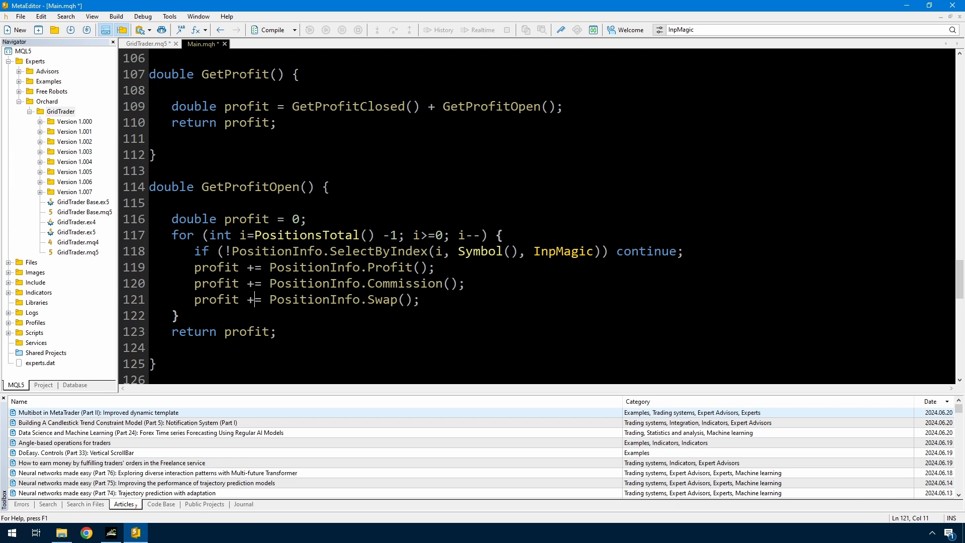
{"action": "double_click", "coordinate": [262, 252]}
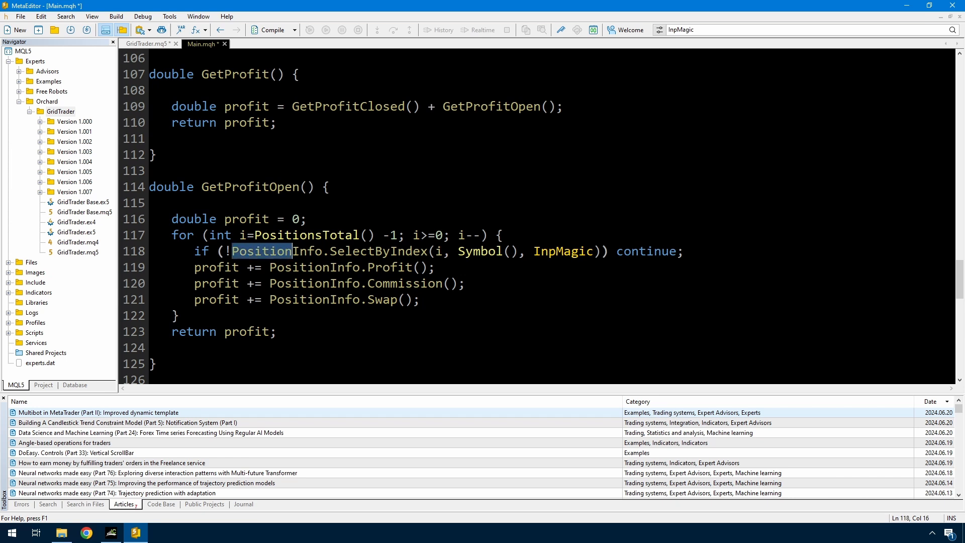
Step: Declare a global CPositionInfoCustom PositionInfo; under CGVar *GV and scroll back to GetProfit
{"action": "left_click", "coordinate": [300, 251]}
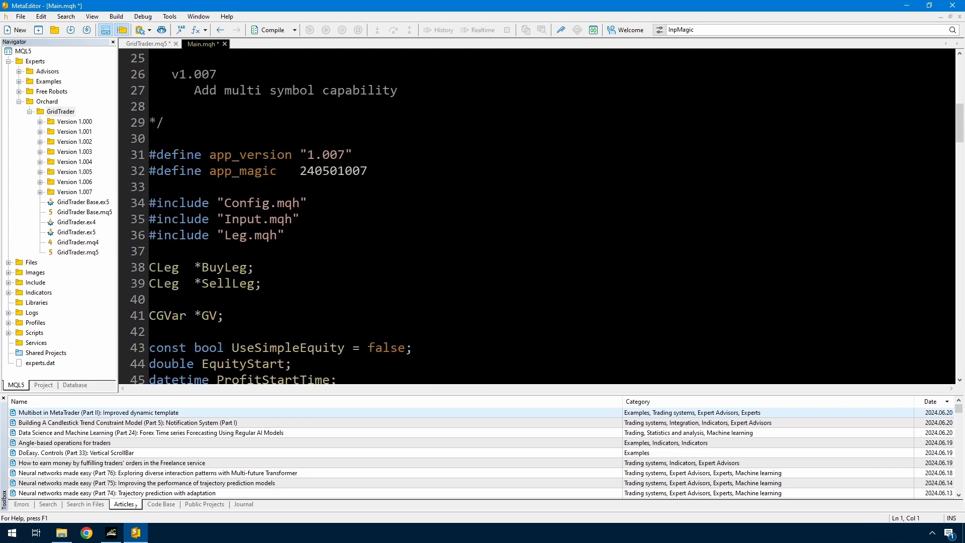
{"action": "type", "text": "CPositionInfoCustom PositionInfo;"}
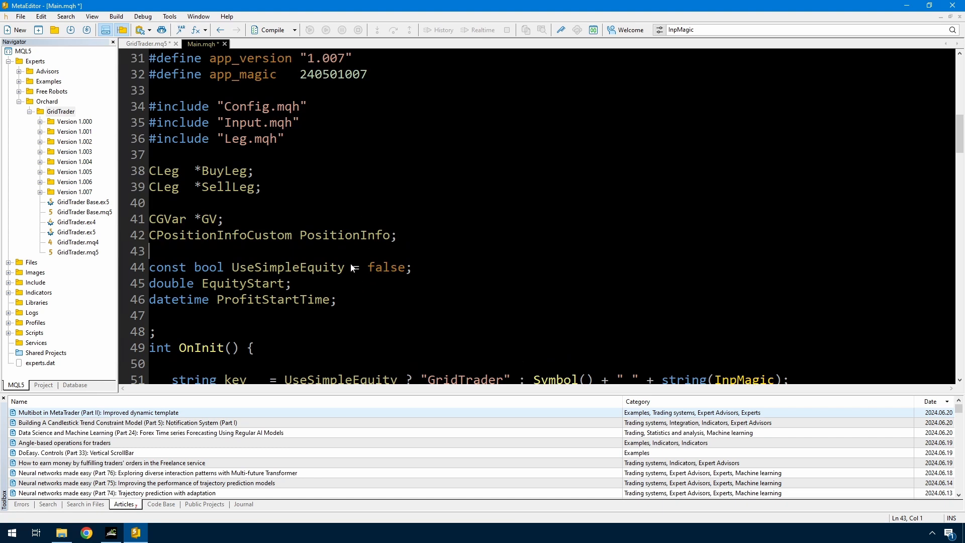
{"action": "left_click", "coordinate": [338, 268]}
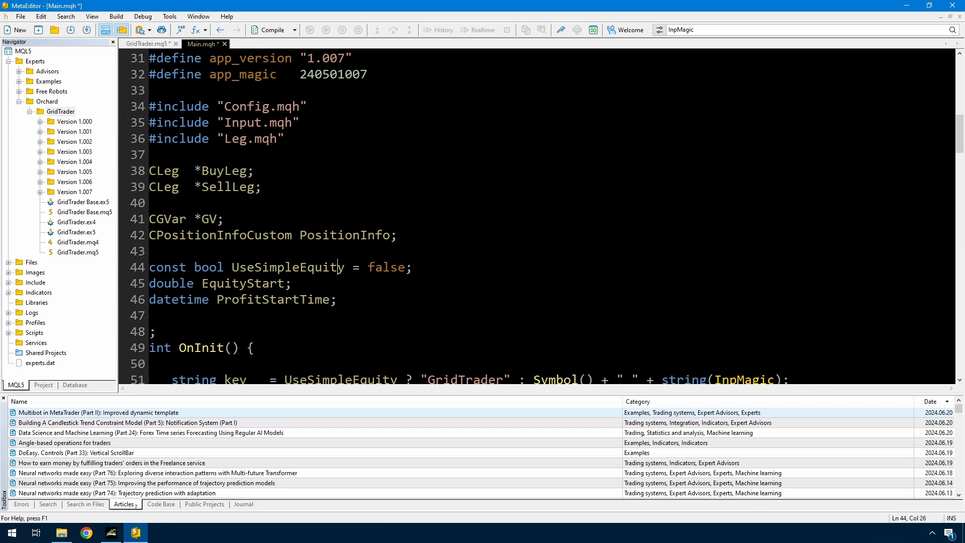
{"action": "scroll", "scroll_direction": "down", "scroll_amount": 3}
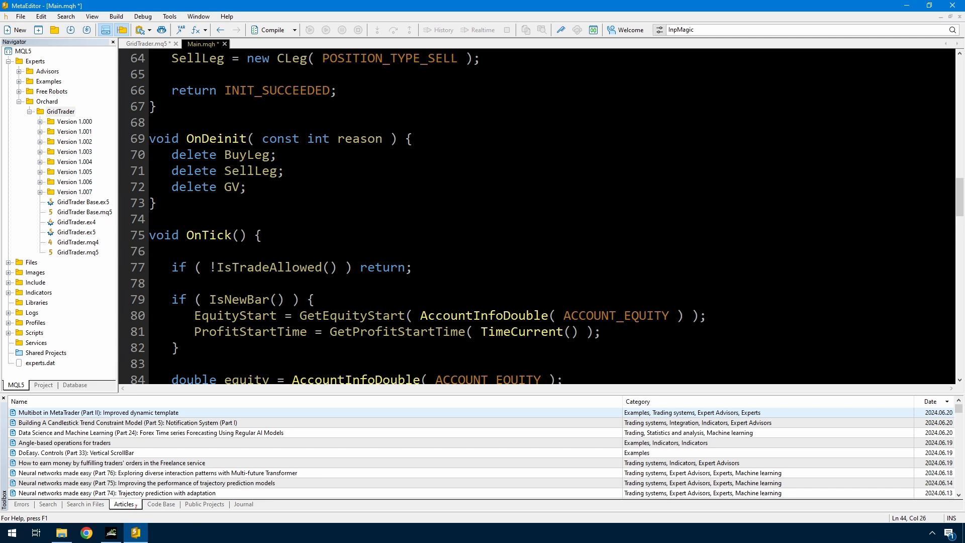
{"action": "scroll", "scroll_direction": "down", "scroll_amount": 3}
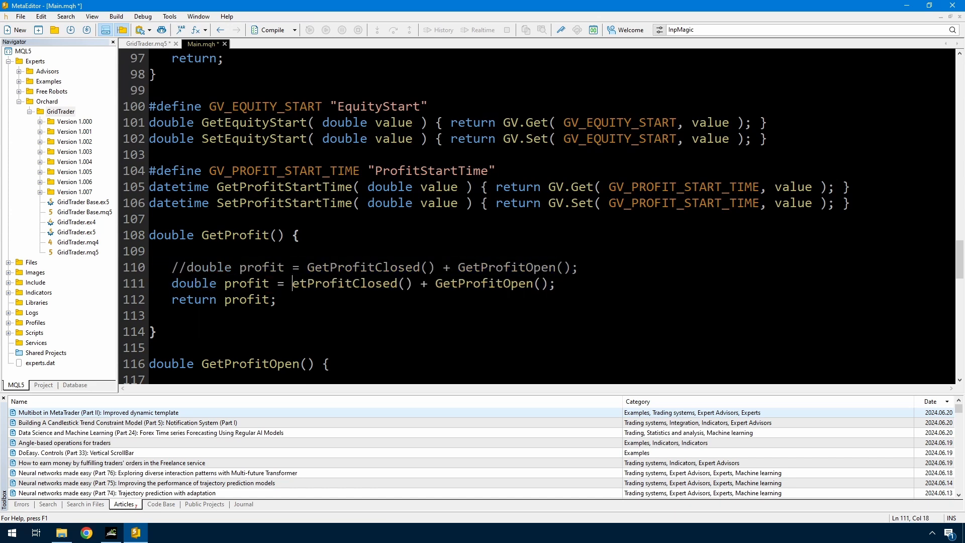
Step: Compile, add (datetime) casts to the profit-start-time helpers at the warning lines, and return to Main.mqh
{"action": "left_click", "coordinate": [148, 43]}
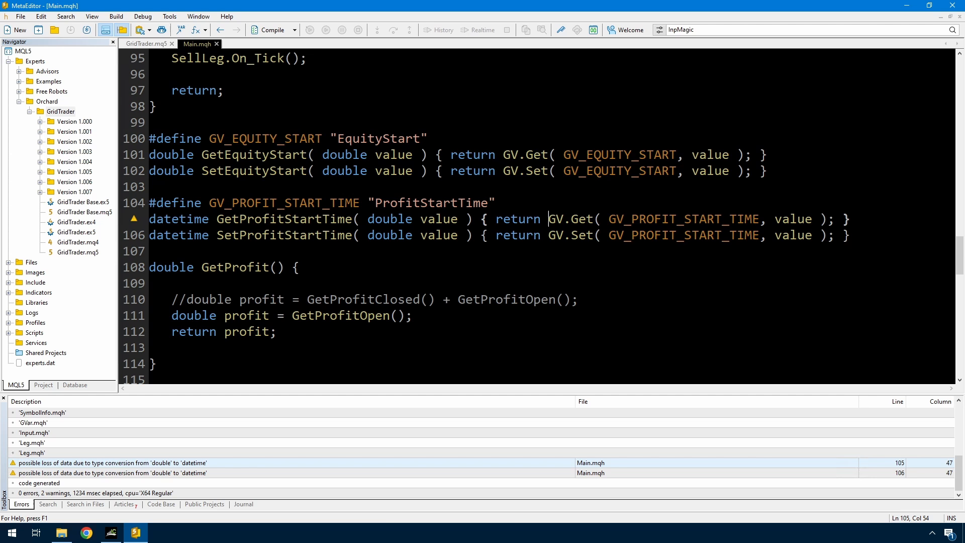
{"action": "double_click", "coordinate": [390, 219]}
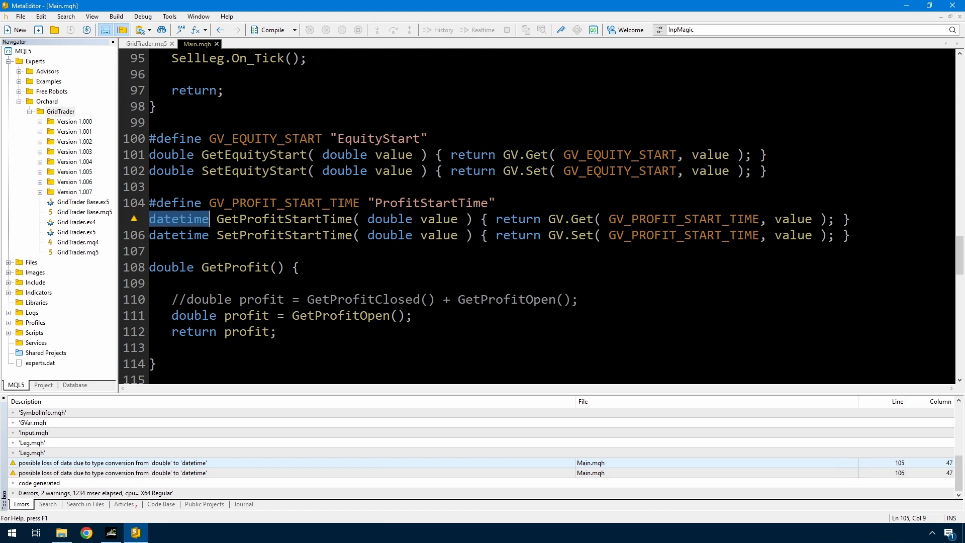
{"action": "type", "text": "(da"}
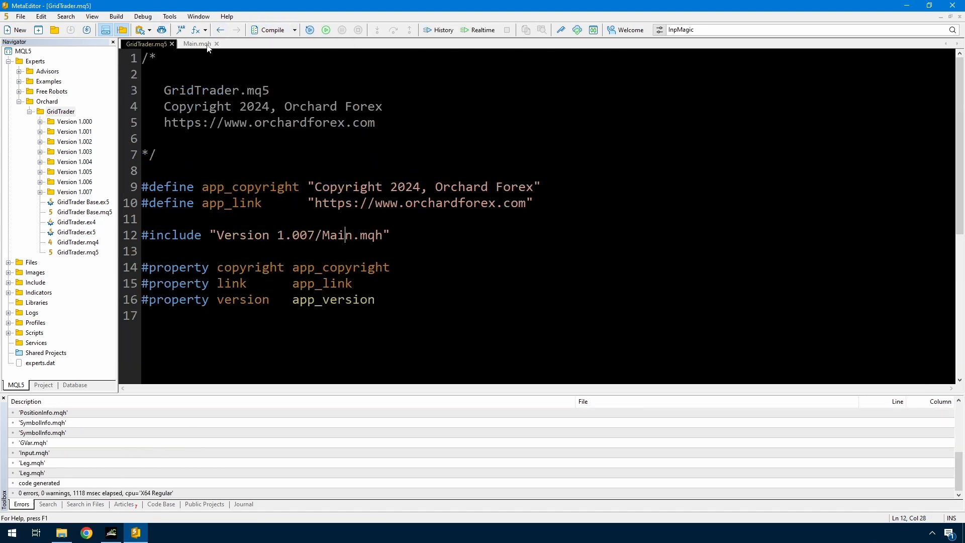
{"action": "left_click", "coordinate": [197, 43]}
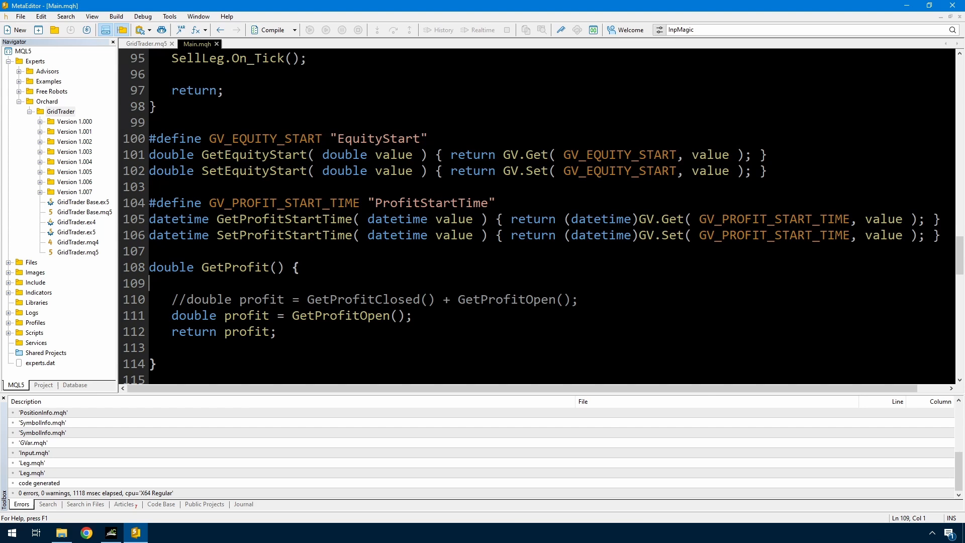
Step: Start GetProfitClosed with profit = 0 and HistorySelect(ProfitStartTime+1, TimeCurrent())
{"action": "left_click", "coordinate": [382, 299]}
{"action": "type", "text": "double GetProfitClosed() {"}
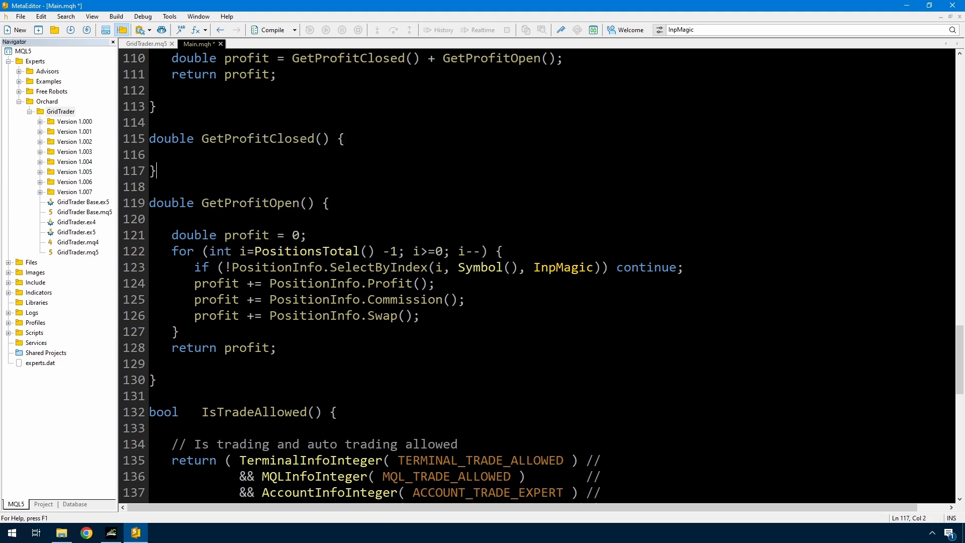
{"action": "type", "text": "double profit = 0;"}
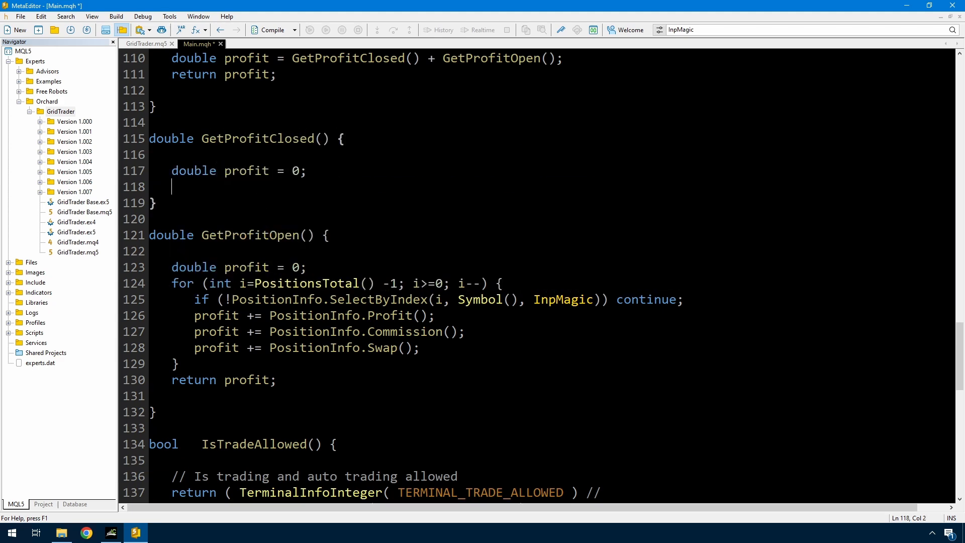
{"action": "type", "text": "HistorySelect"}
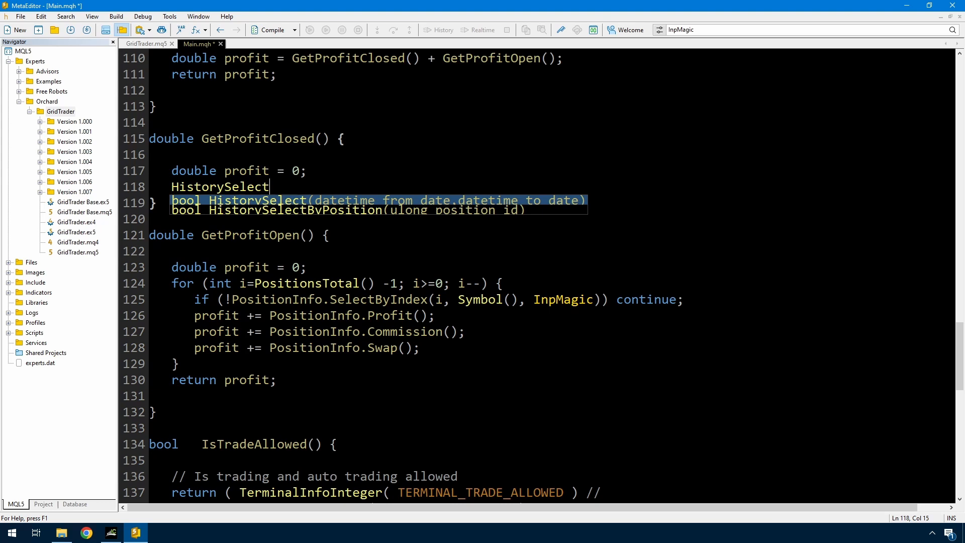
{"action": "type", "text": "(ProfitStartTime+1"}
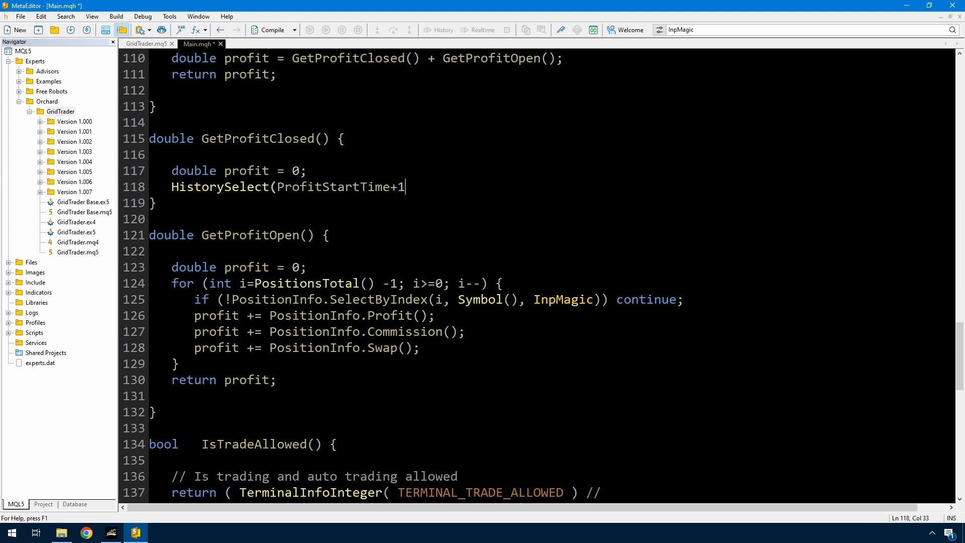
{"action": "type", "text": ", TimeCurrent());"}
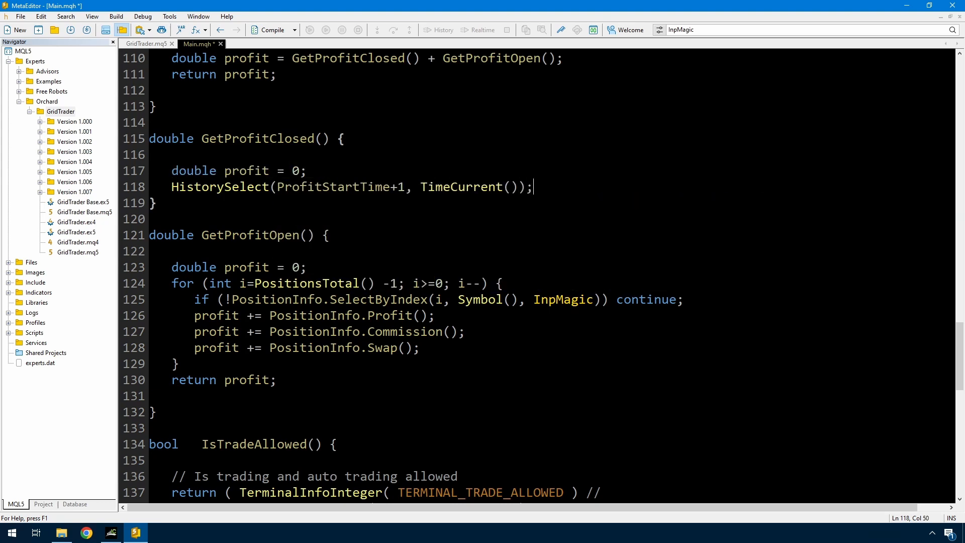
Step: Add int total = HistoryDealsTotal() and a for loop from 0 to total
{"action": "type", "text": "int total = HistoryDealsTotal();"}
{"action": "type", "text": "for (int"}
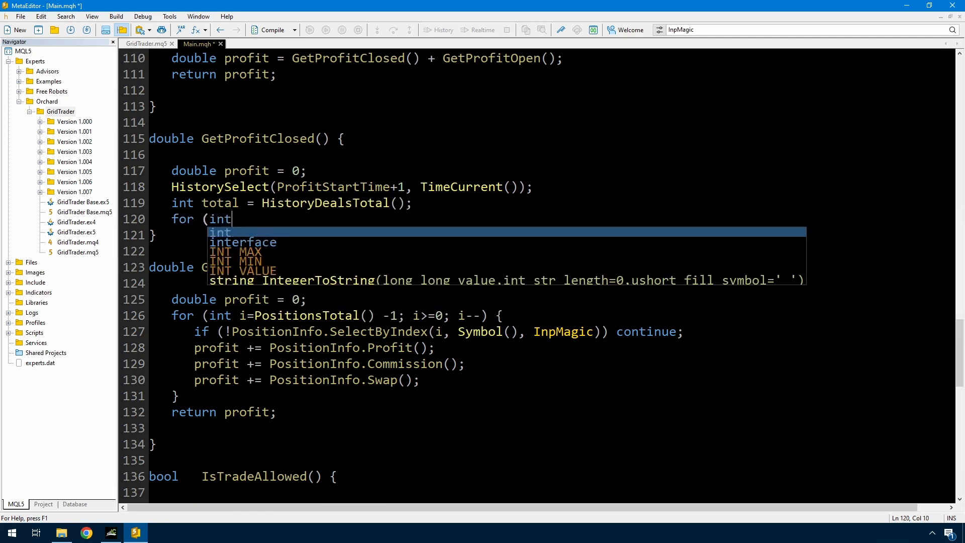
{"action": "type", "text": "i=0; i<total; i++) {"}
{"action": "type", "text": "return profit;"}
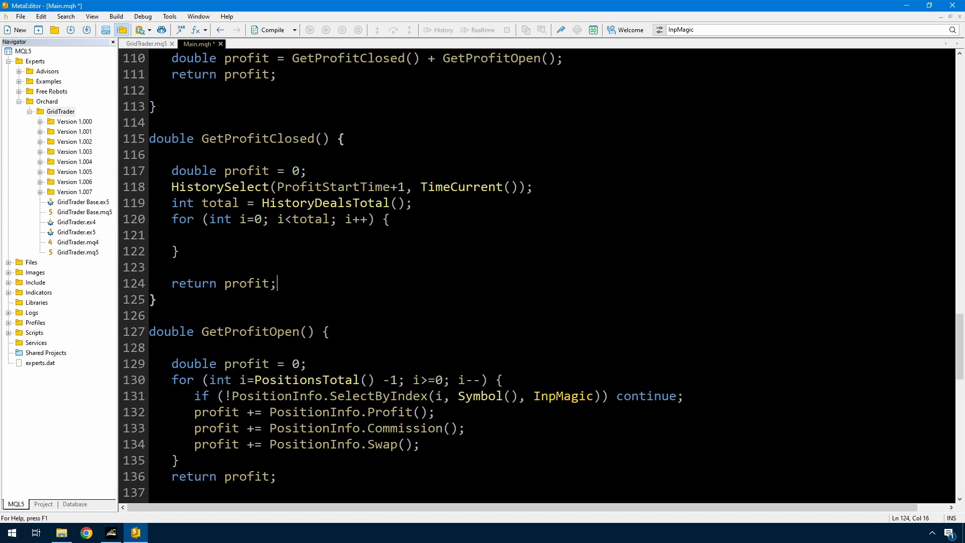
{"action": "double_click", "coordinate": [214, 187]}
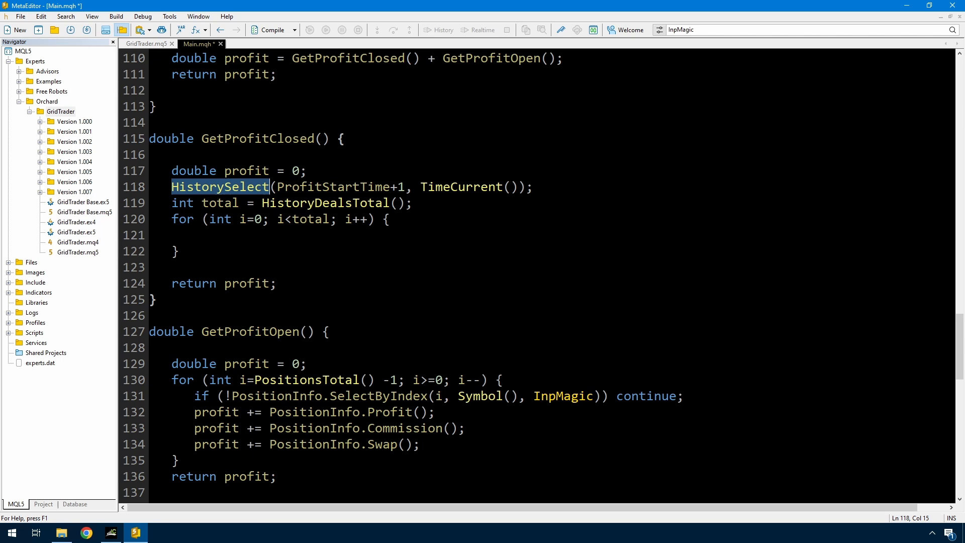
{"action": "left_click", "coordinate": [227, 187]}
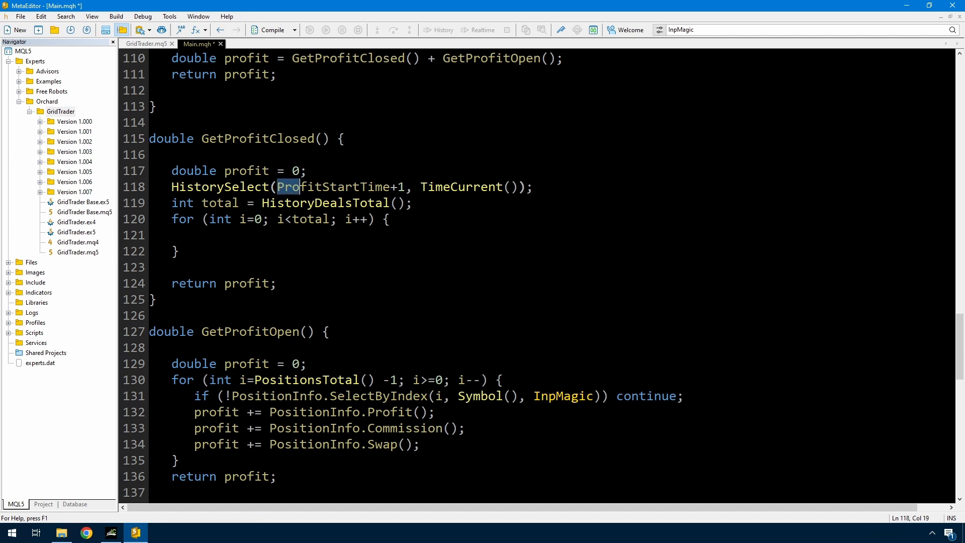
{"action": "left_click_drag", "start_coordinate": [278, 186], "coordinate": [405, 187]}
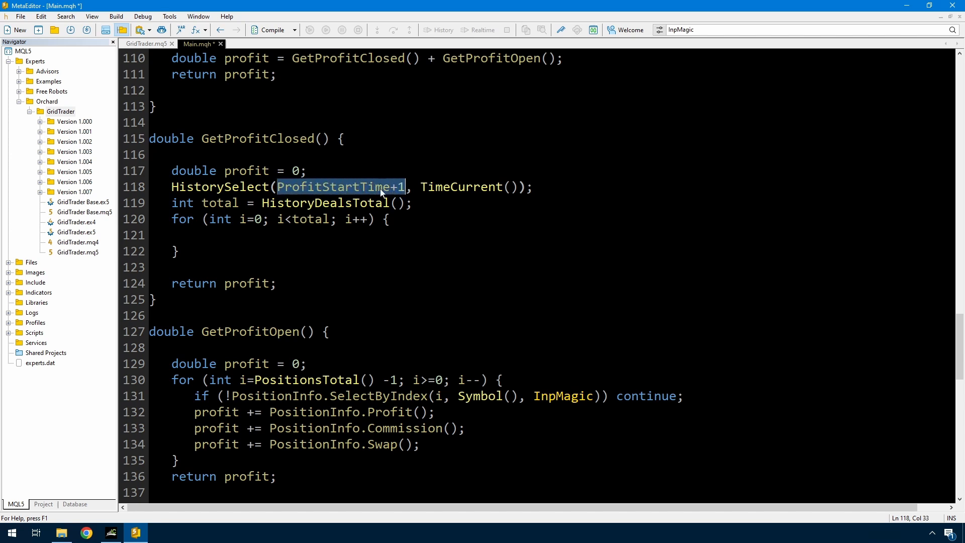
{"action": "left_click", "coordinate": [388, 187]}
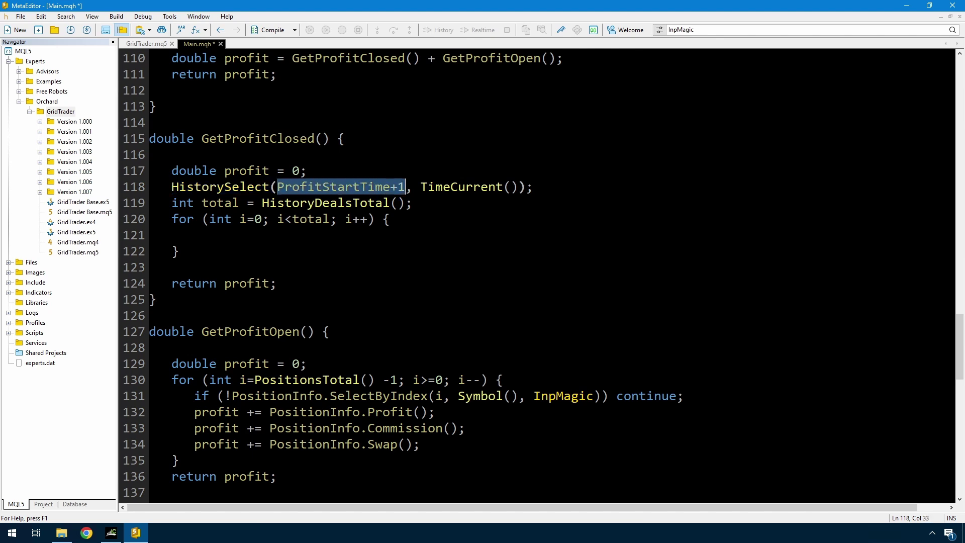
{"action": "double_click", "coordinate": [460, 187]}
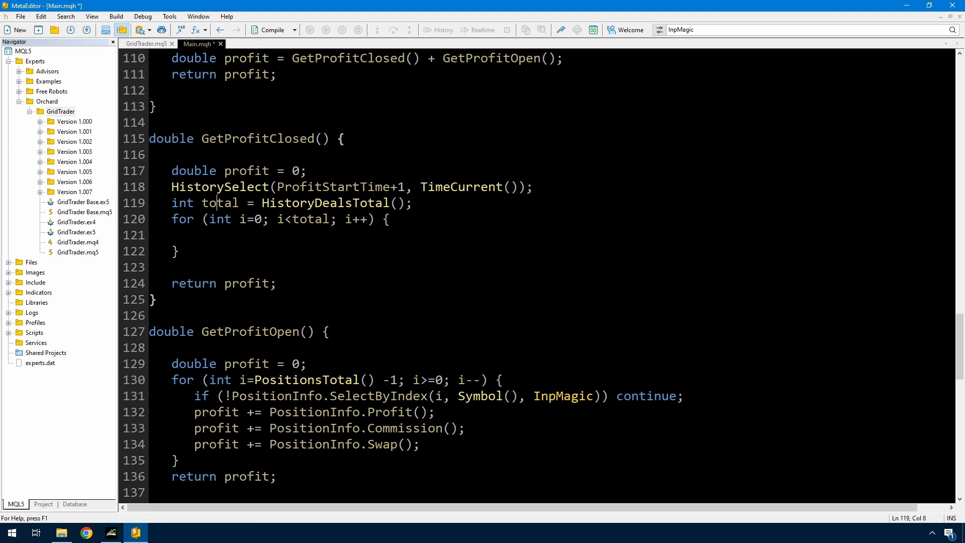
{"action": "double_click", "coordinate": [324, 202]}
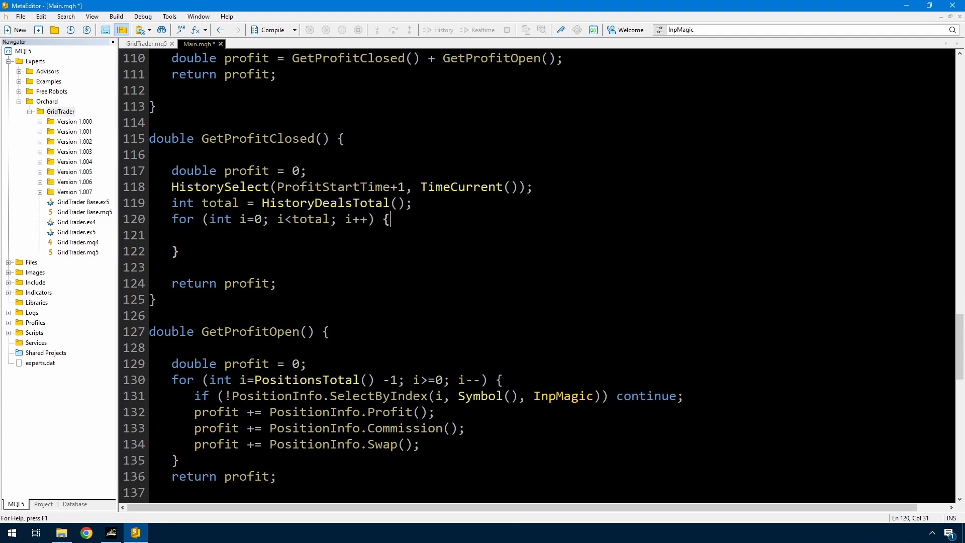
Step: Fetch ulong ticket = HistoryDealGetTicket(i); inside the deal loop
{"action": "type", "text": "ulong ticket = HistoryDealGetTicket("}
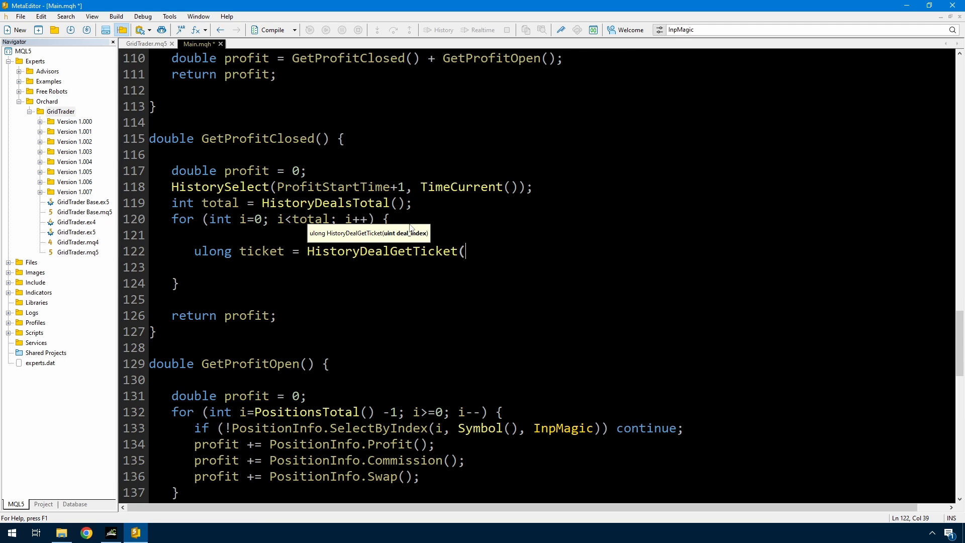
{"action": "type", "text": "i);"}
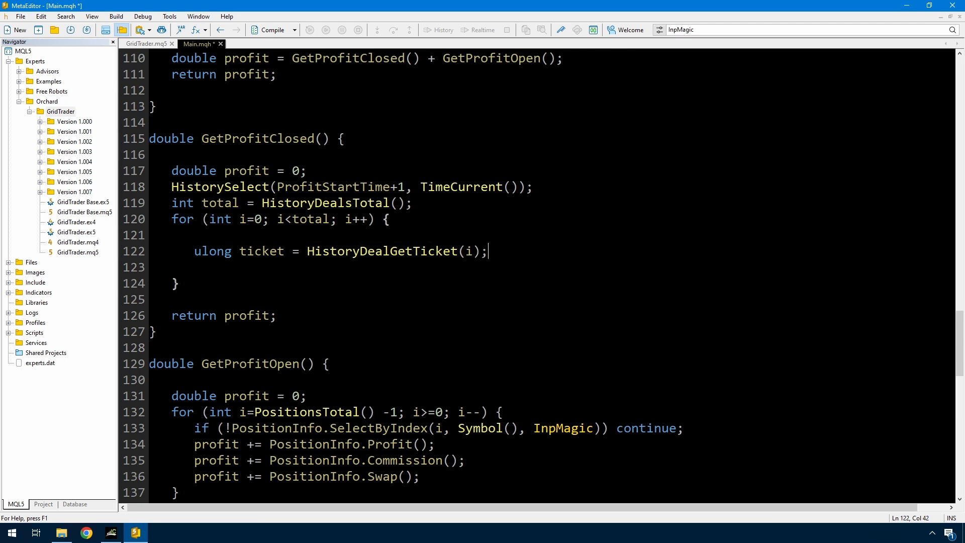
{"action": "double_click", "coordinate": [382, 252]}
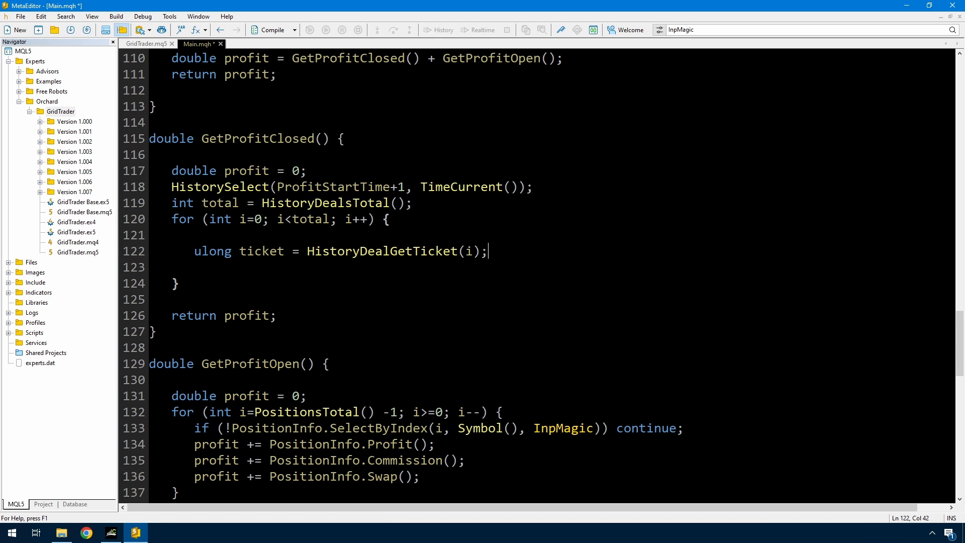
{"action": "double_click", "coordinate": [382, 251]}
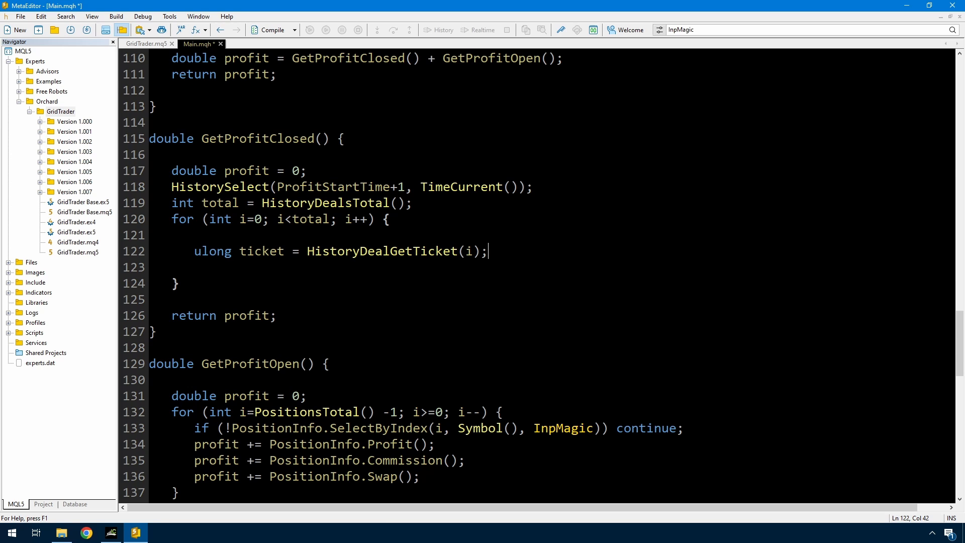
{"action": "double_click", "coordinate": [219, 187]}
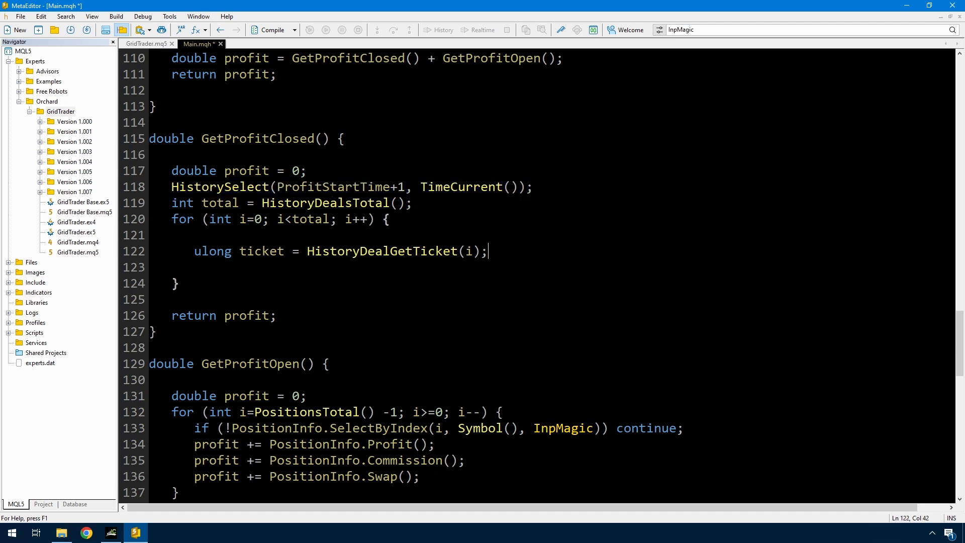
Step: Add continue checks skipping deals with a zero ticket, a DEAL_SYMBOL other than Symbol(), or DEAL_MAGIC other than InpMagic
{"action": "type", "text": "if (ticket=="}
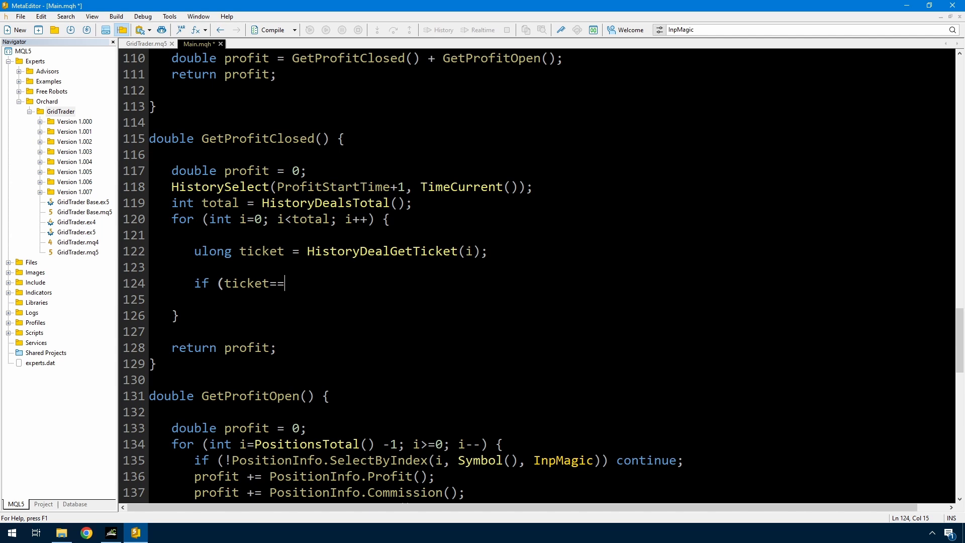
{"action": "type", "text": "0) continue;"}
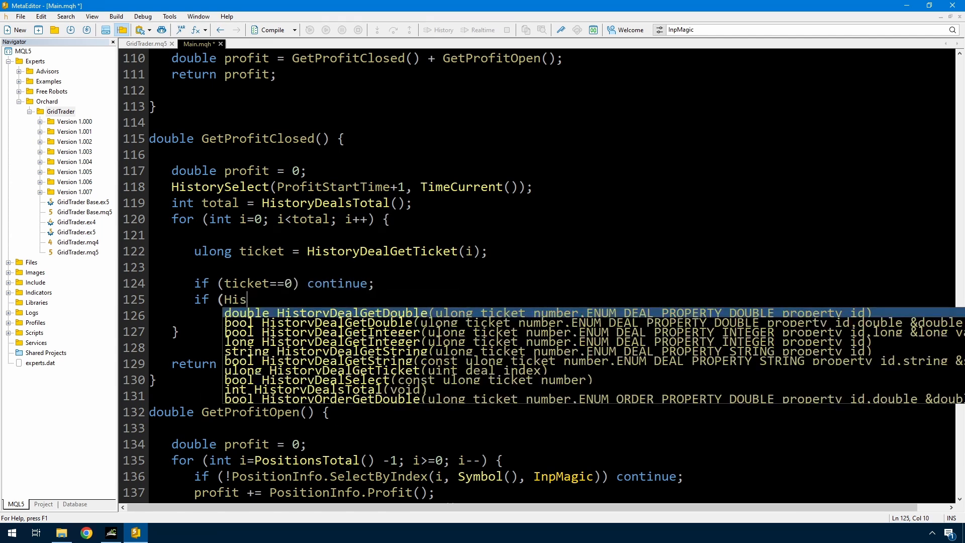
{"action": "type", "text": "toryDealGetString(ticket, DEAL_SYMBOL"}
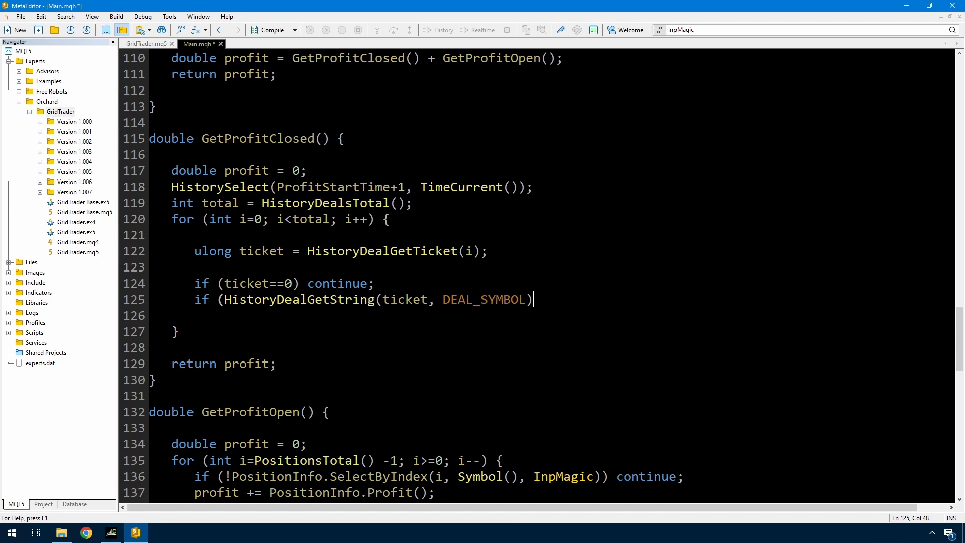
{"action": "type", "text": "!=Symbol()) continue;"}
{"action": "type", "text": "if (HistoryDealGetInteger(ticket, DE"}
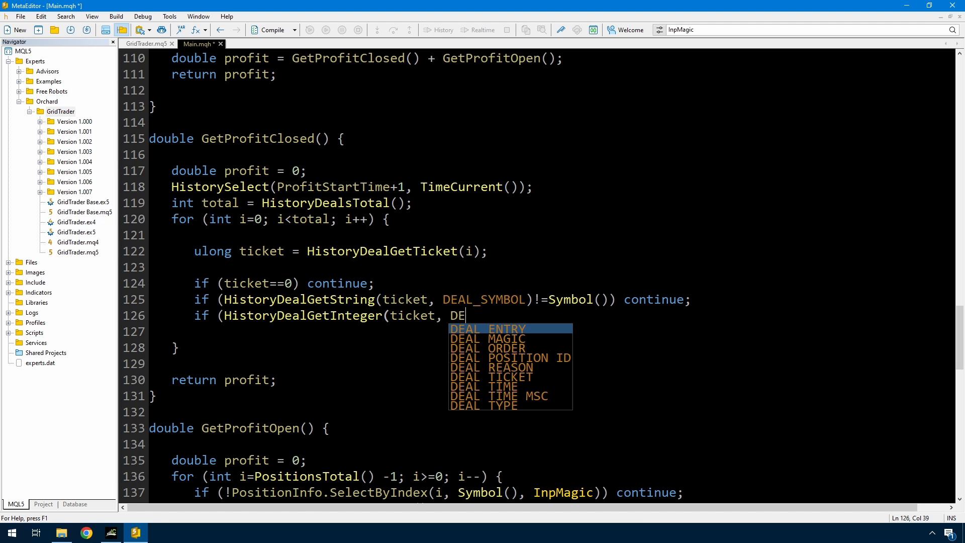
{"action": "type", "text": "AL_MAGIC)!=InpMagic) continue;"}
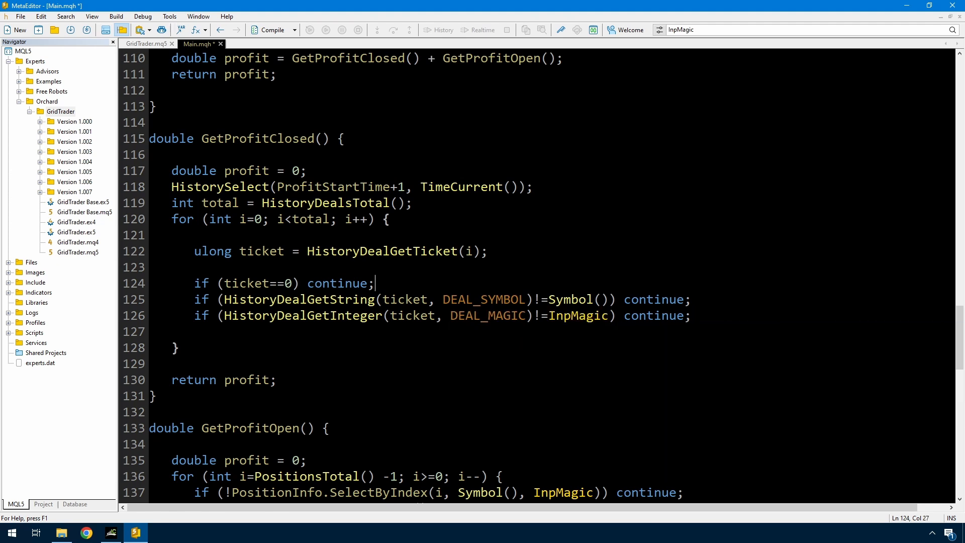
Step: Review the new symbol and magic-number filter lines and save Main.mqh
{"action": "left_click_drag", "start_coordinate": [307, 251], "coordinate": [483, 251]}
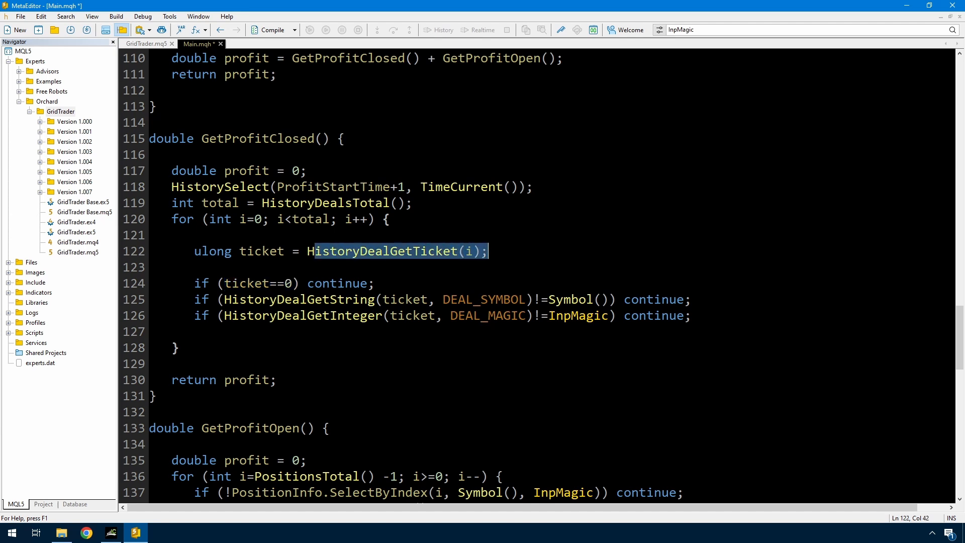
{"action": "left_click", "coordinate": [404, 300]}
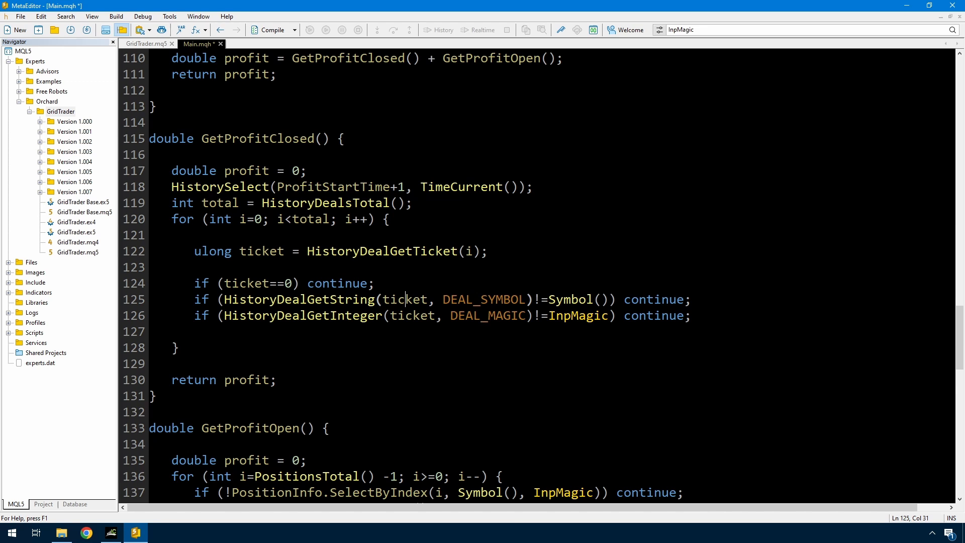
{"action": "double_click", "coordinate": [572, 300]}
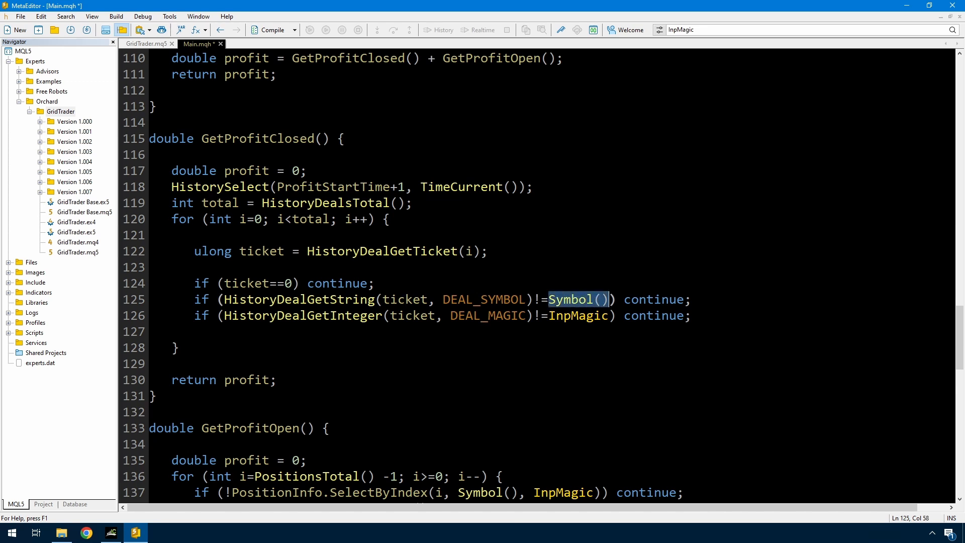
{"action": "double_click", "coordinate": [653, 299]}
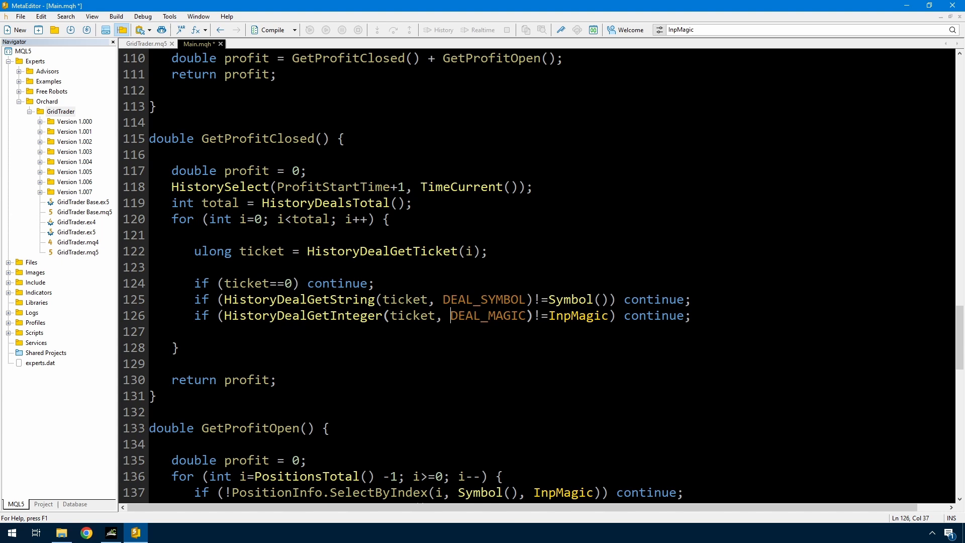
{"action": "double_click", "coordinate": [575, 315]}
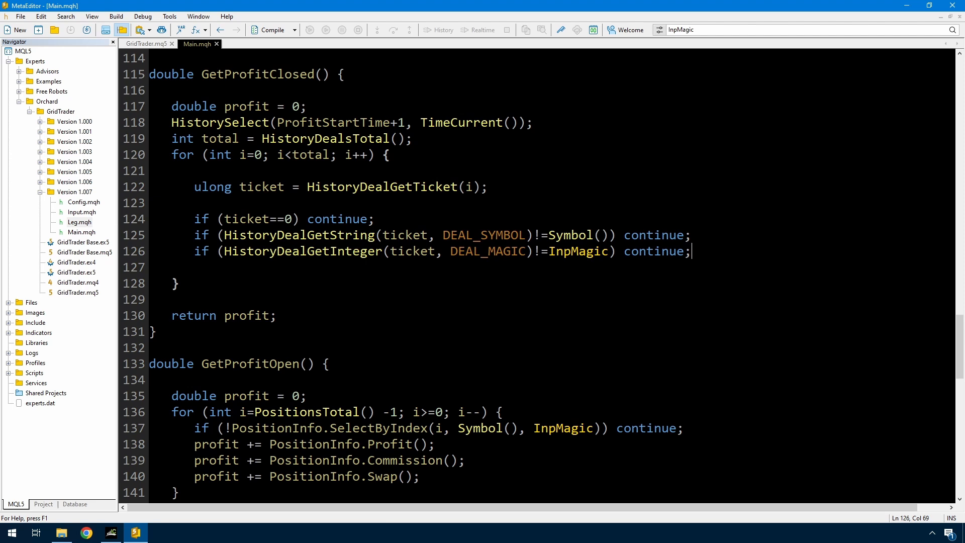
Step: Skip non-DEAL_ENTRY_OUT deals and sum DEAL_PROFIT, commission and swap via HistoryDealGetDouble into profit
{"action": "type", "text": "if (HistoryDealGetInteger(ticket, DEAL_ENTRY)!=DEAL_ENTRY_OUT) continue;"}
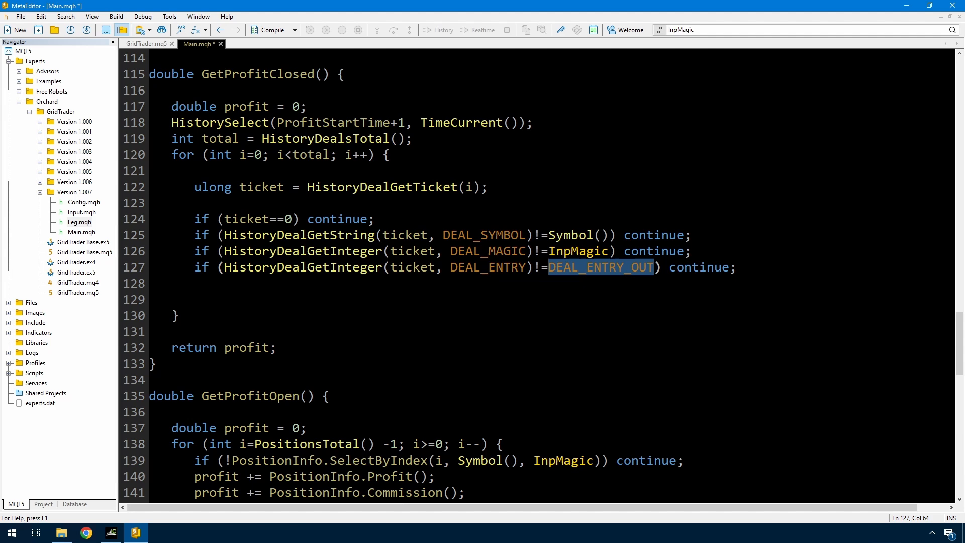
{"action": "type", "text": "profit +="}
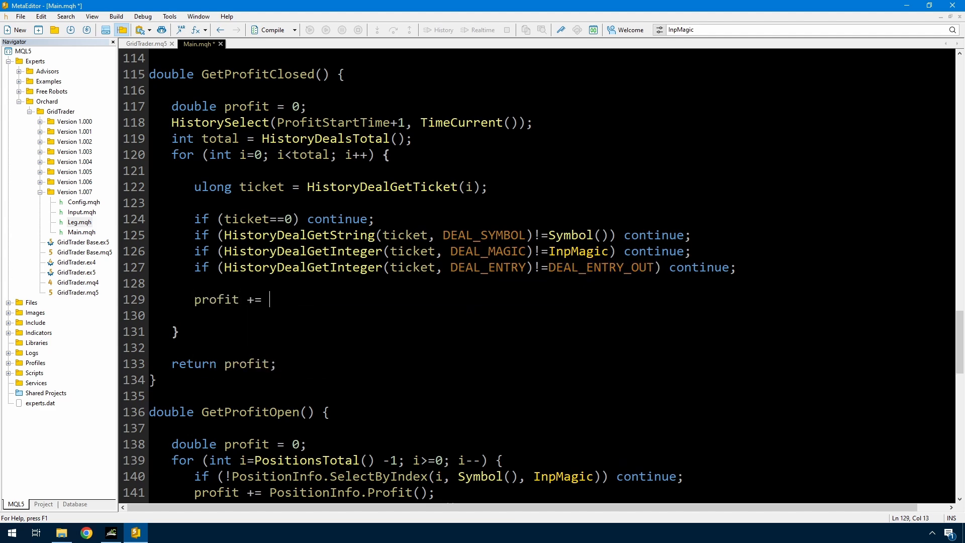
{"action": "type", "text": "HistoryDealGetDouble"}
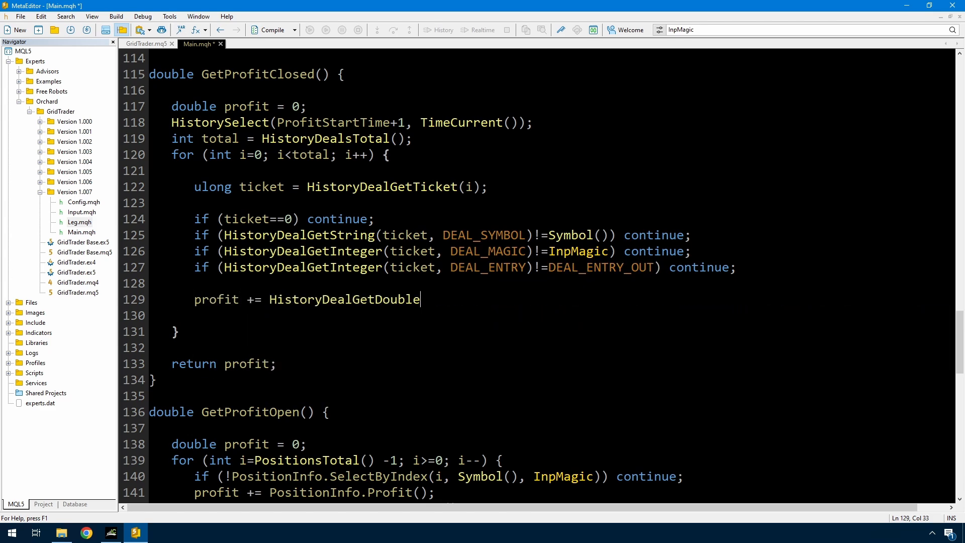
{"action": "type", "text": "(ticket, DEAL_PROFIT);"}
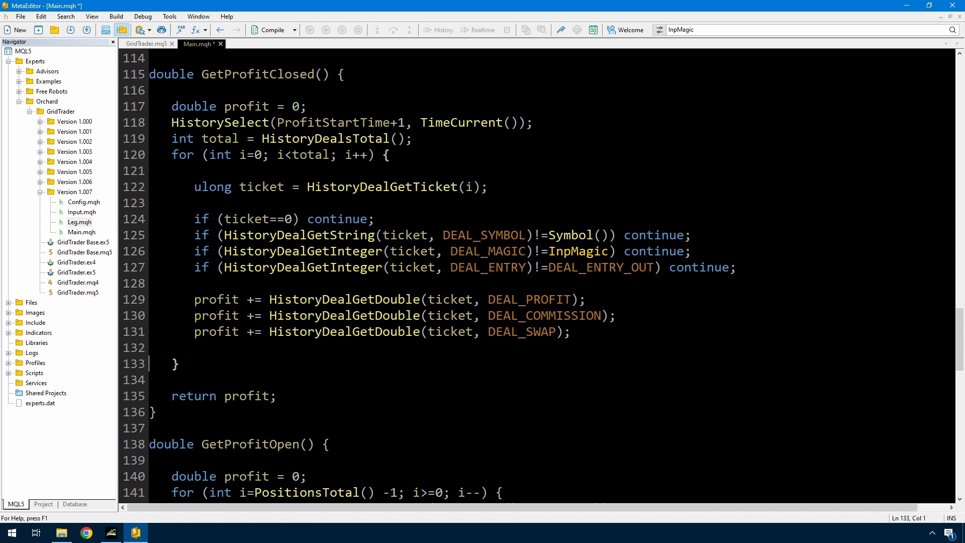
Step: Review the summed profit, swap and return lines, then switch to GridTrader.mq5
{"action": "left_click", "coordinate": [521, 299]}
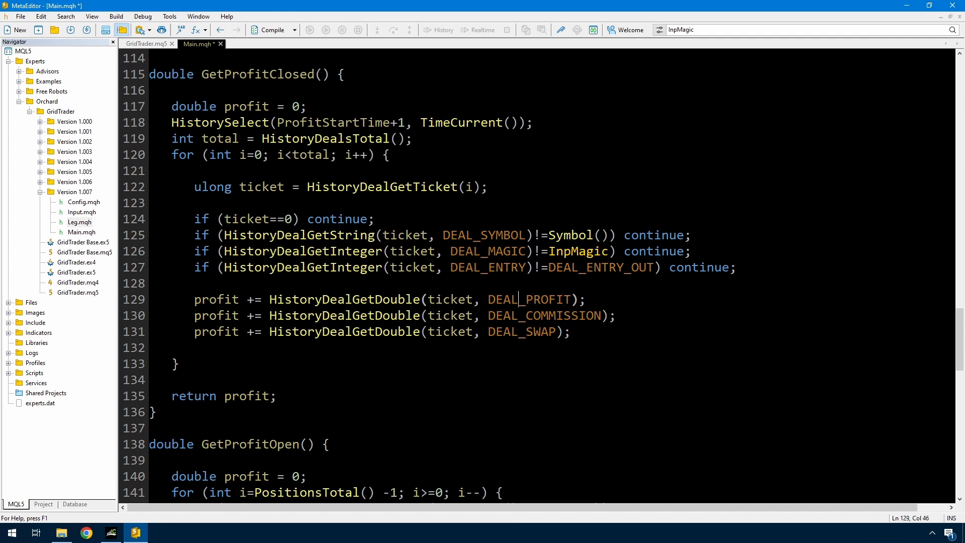
{"action": "left_click", "coordinate": [541, 332]}
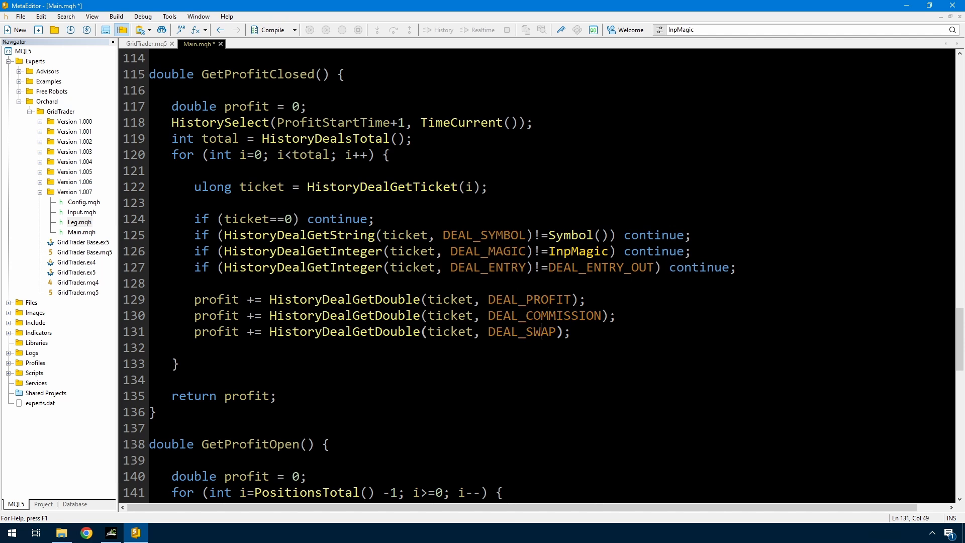
{"action": "left_click", "coordinate": [218, 396]}
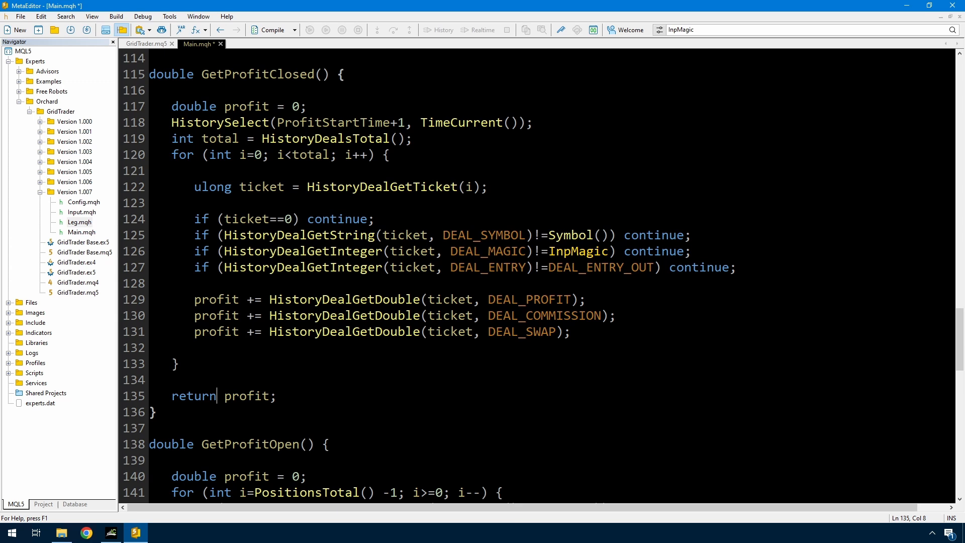
{"action": "left_click", "coordinate": [148, 43]}
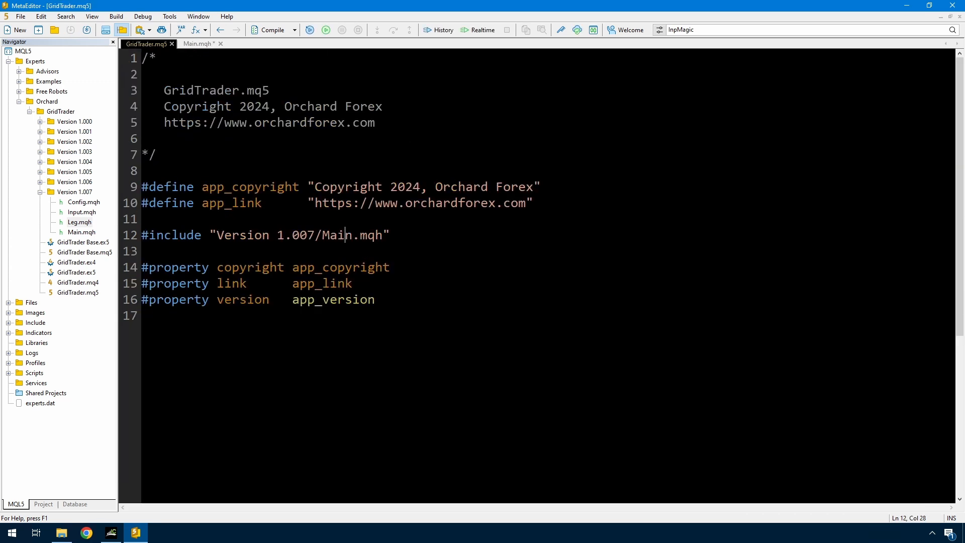
Step: Compile GridTrader with 0 errors and 0 warnings, then select the GetProfitOpen body in Main.mqh for comparison
{"action": "left_click", "coordinate": [271, 29]}
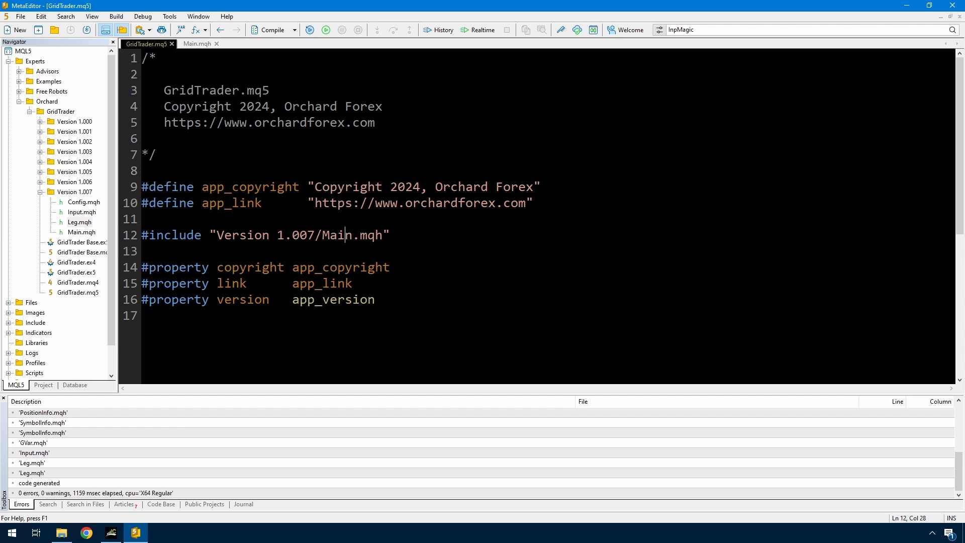
{"action": "left_click", "coordinate": [197, 43]}
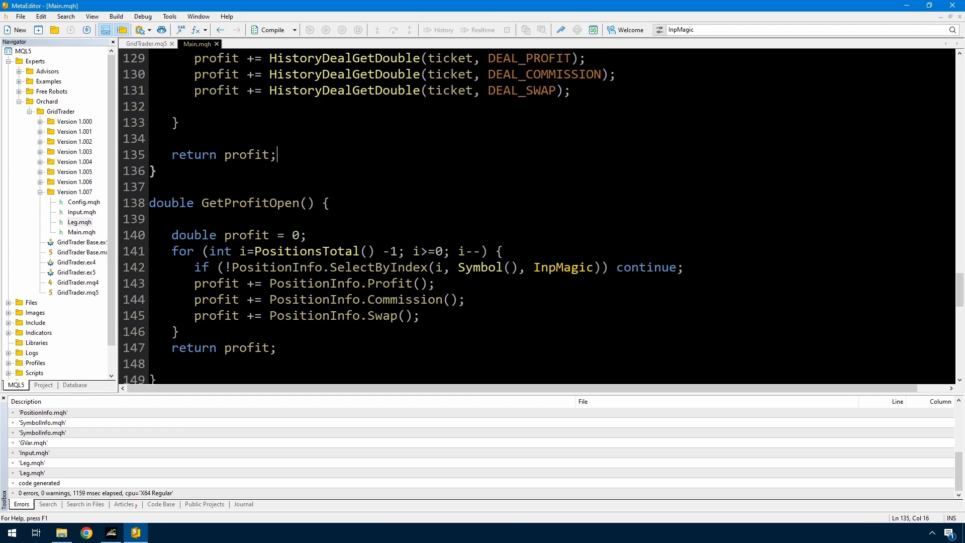
{"action": "left_click", "coordinate": [171, 235]}
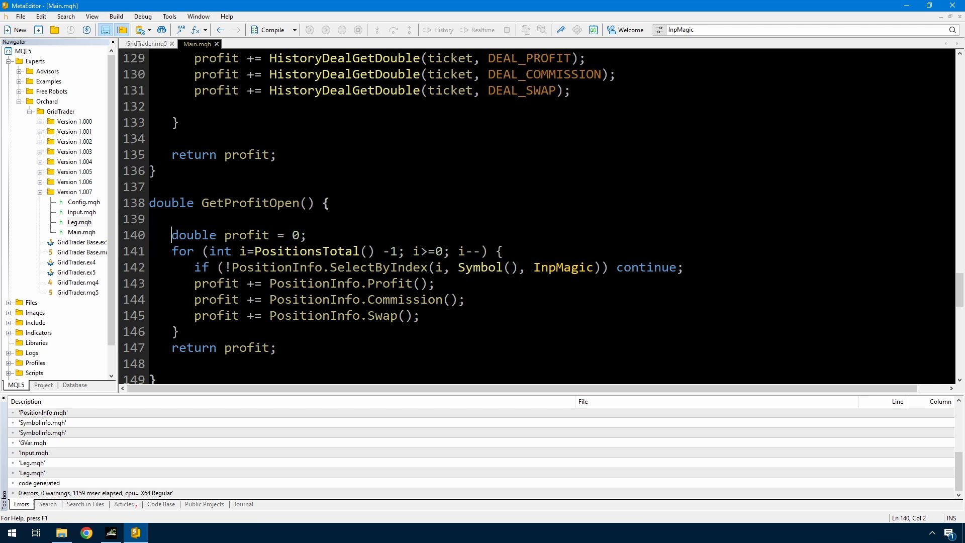
{"action": "left_click_drag", "start_coordinate": [171, 235], "coordinate": [277, 348]}
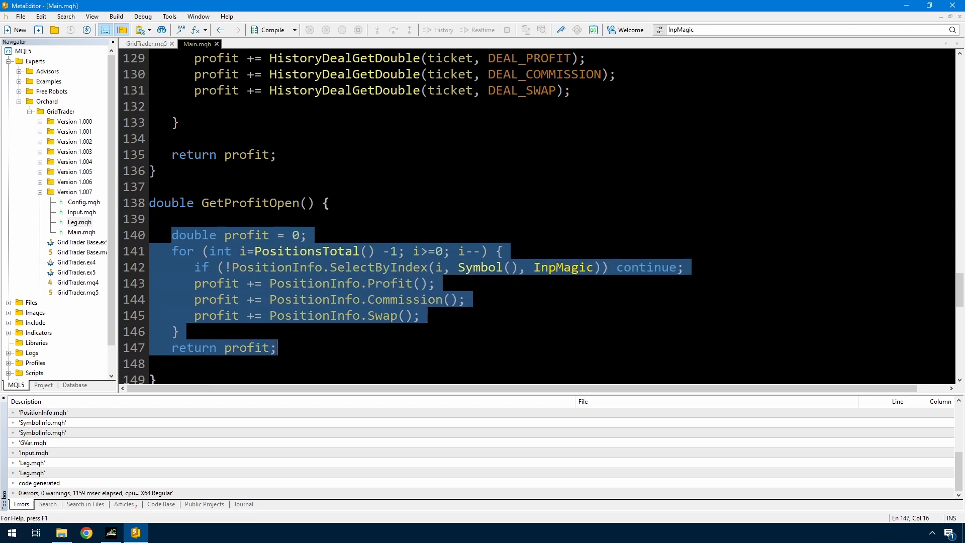
{"action": "double_click", "coordinate": [390, 284]}
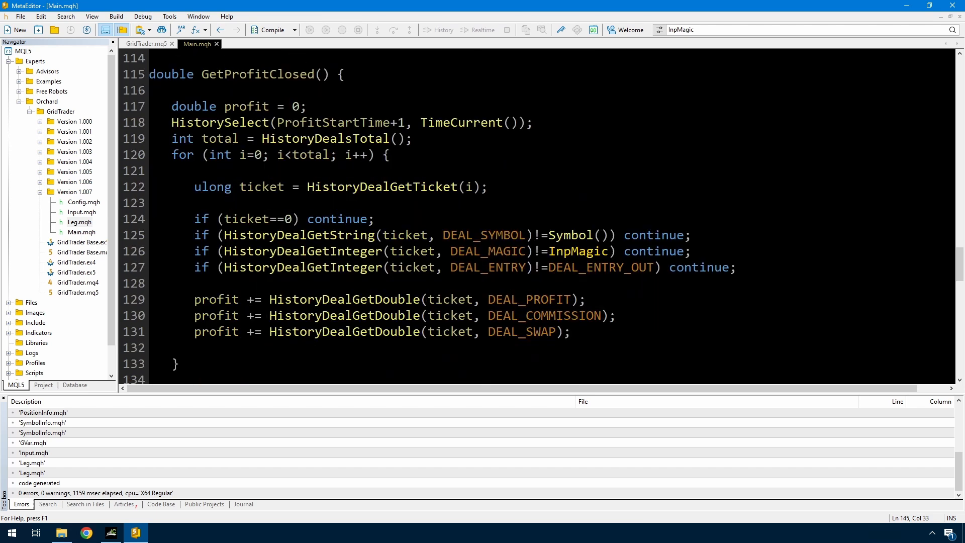
{"action": "double_click", "coordinate": [313, 121]}
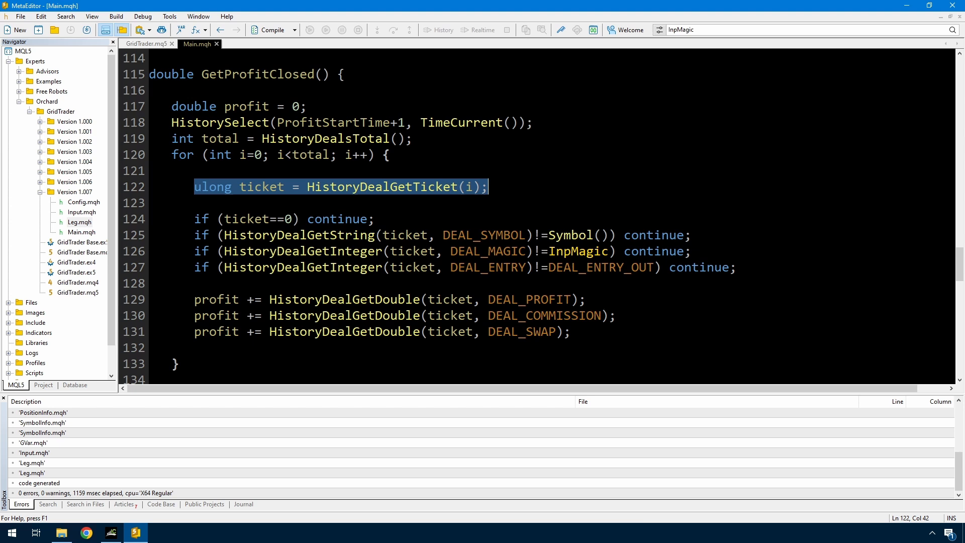
{"action": "left_click", "coordinate": [195, 203]}
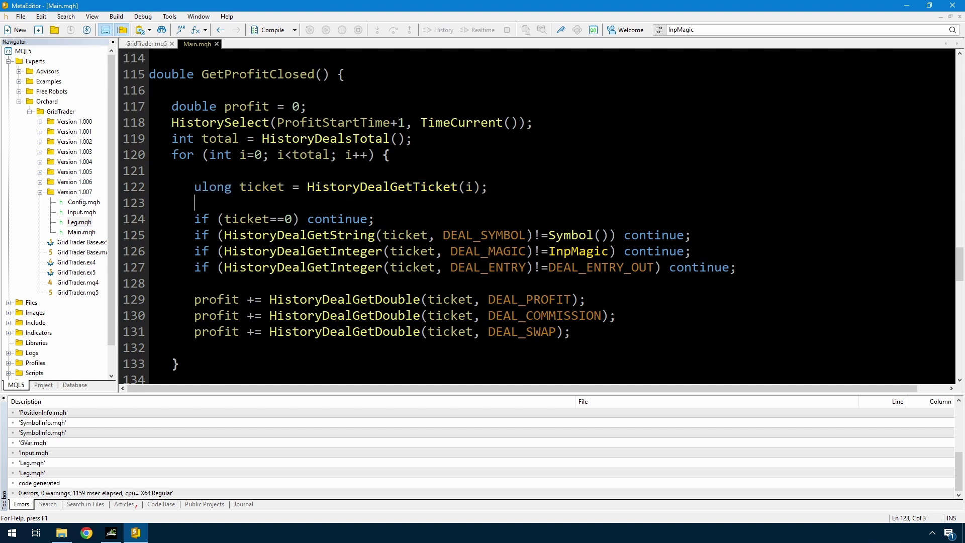
{"action": "double_click", "coordinate": [577, 251]}
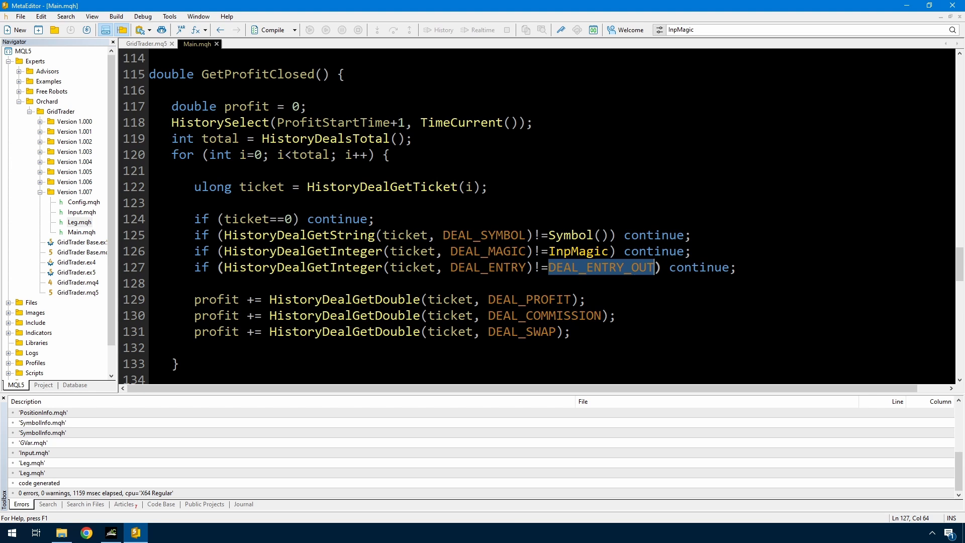
{"action": "left_click", "coordinate": [556, 315]}
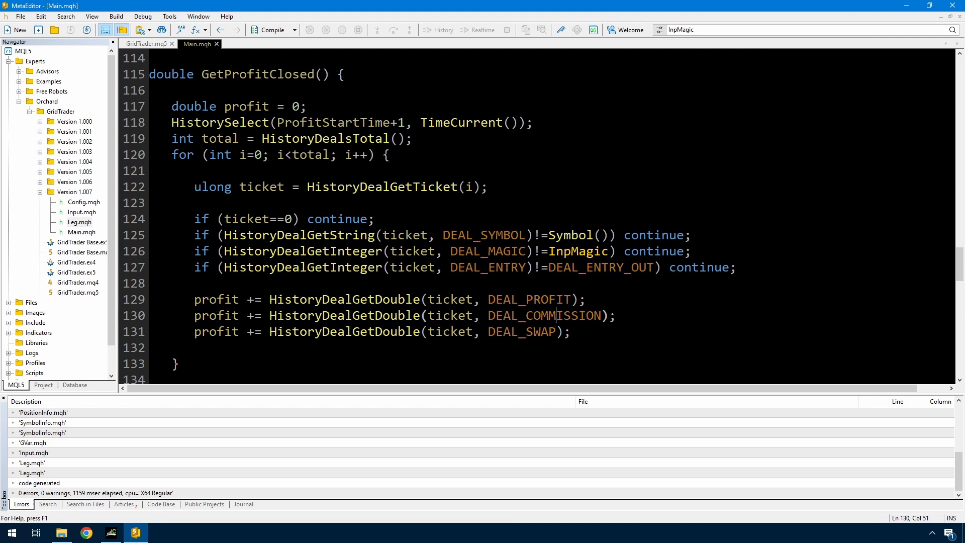
{"action": "left_click", "coordinate": [571, 331]}
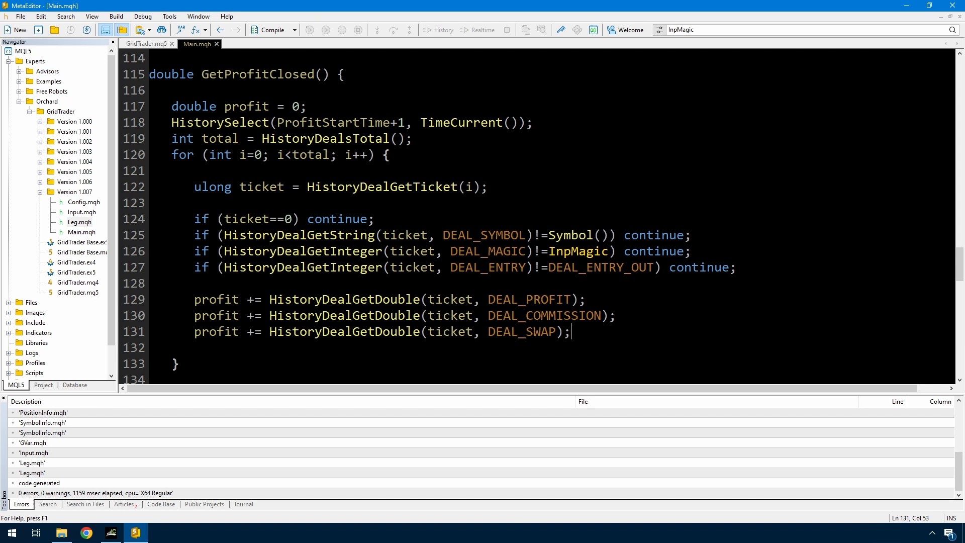
{"action": "double_click", "coordinate": [543, 314]}
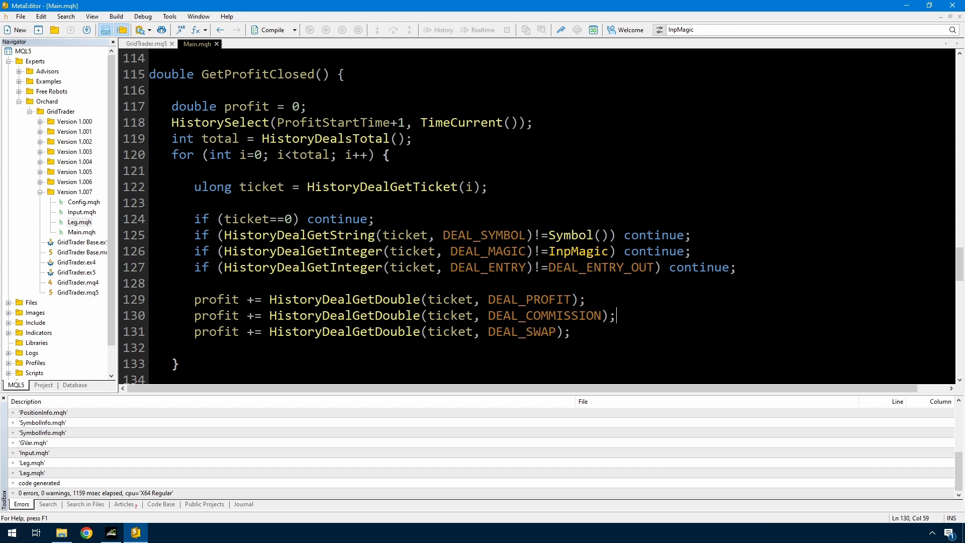
{"action": "double_click", "coordinate": [600, 267]}
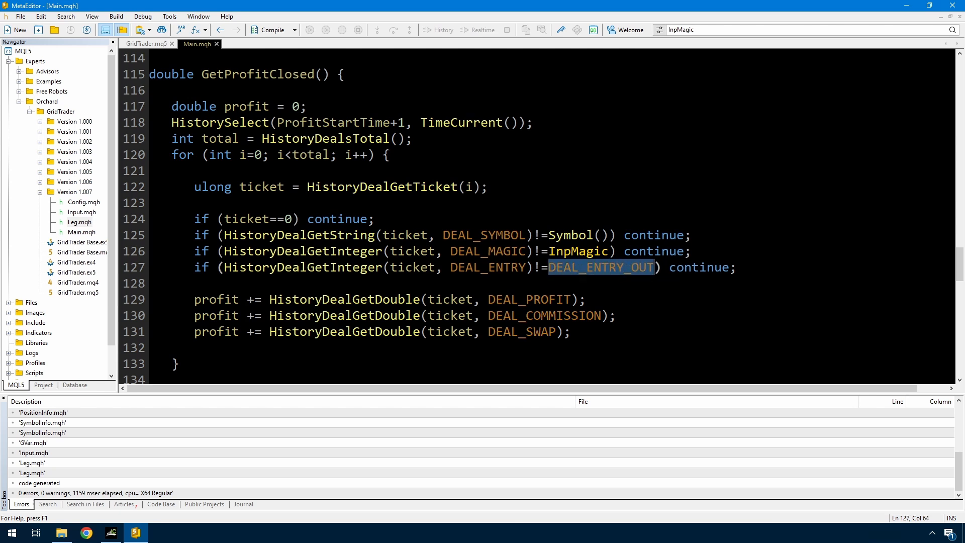